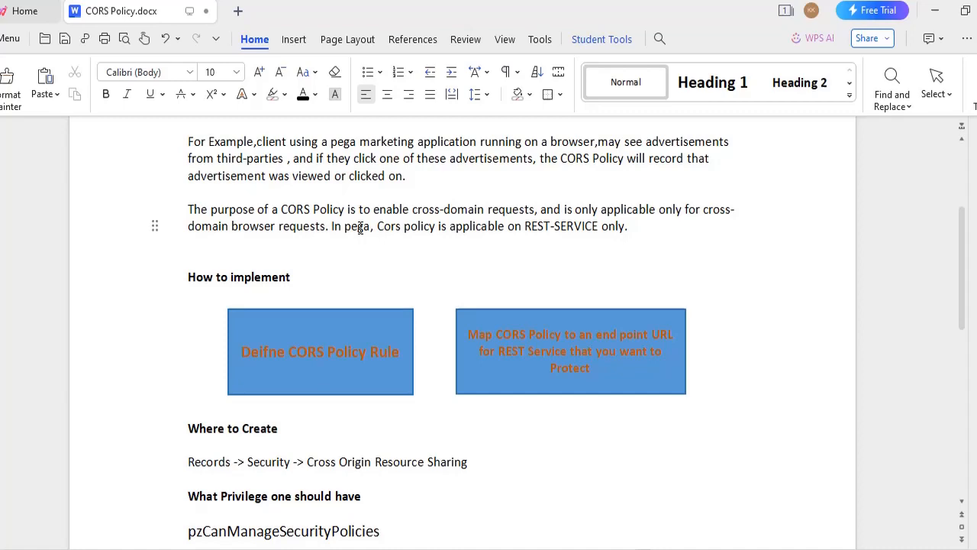
# List the Cross Origin Resource Sharing instances under Records > Security and open the ONLINE policy
pyautogui.scroll(-3)
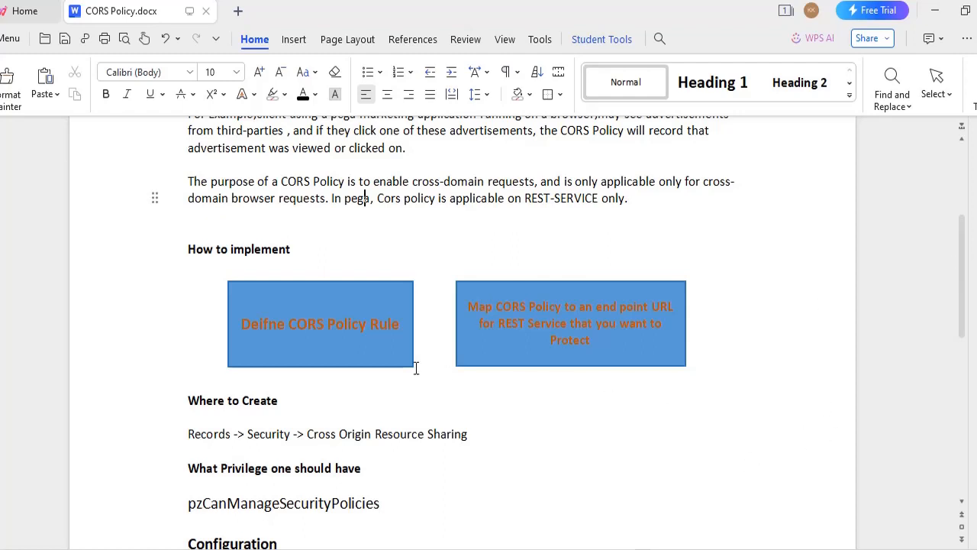
pyautogui.moveTo(556, 315)
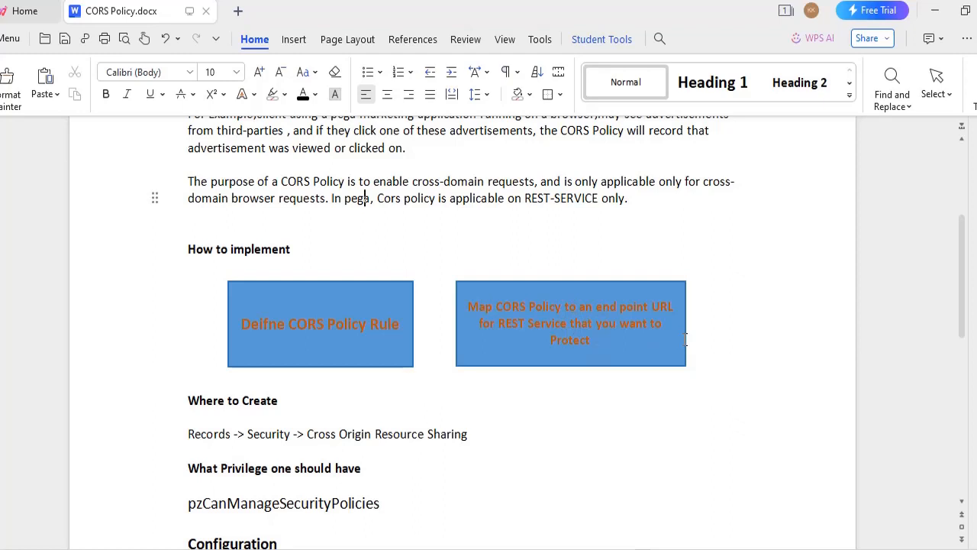
pyautogui.scroll(-3)
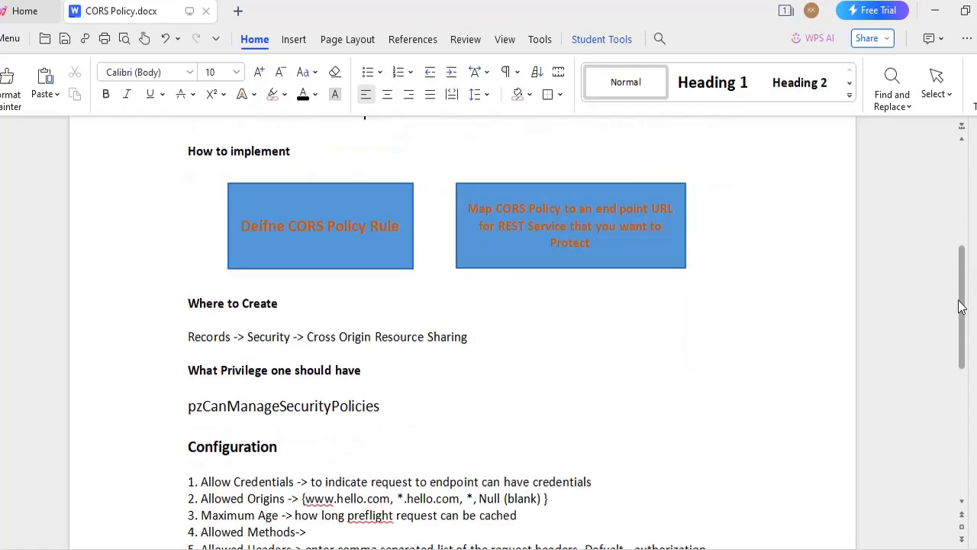
pyautogui.scroll(-3)
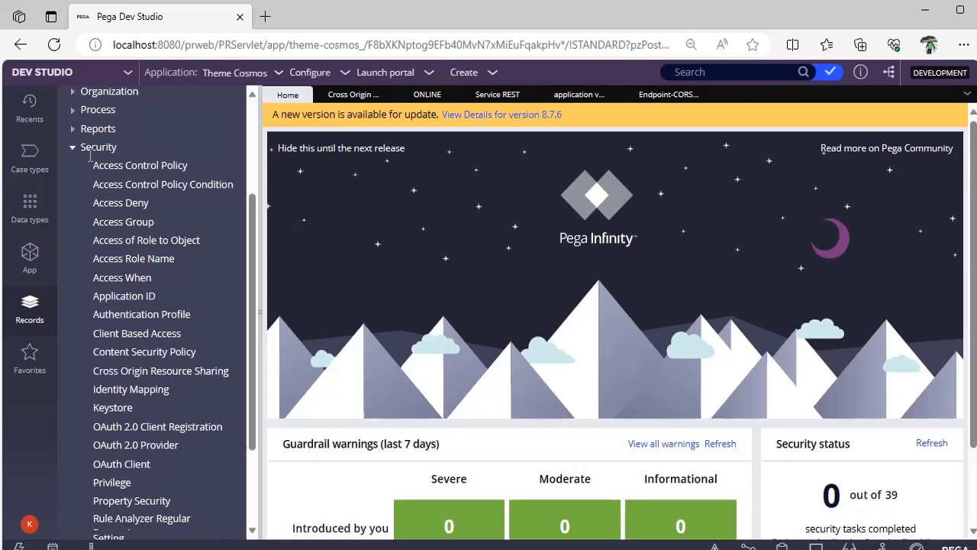
pyautogui.moveTo(131, 377)
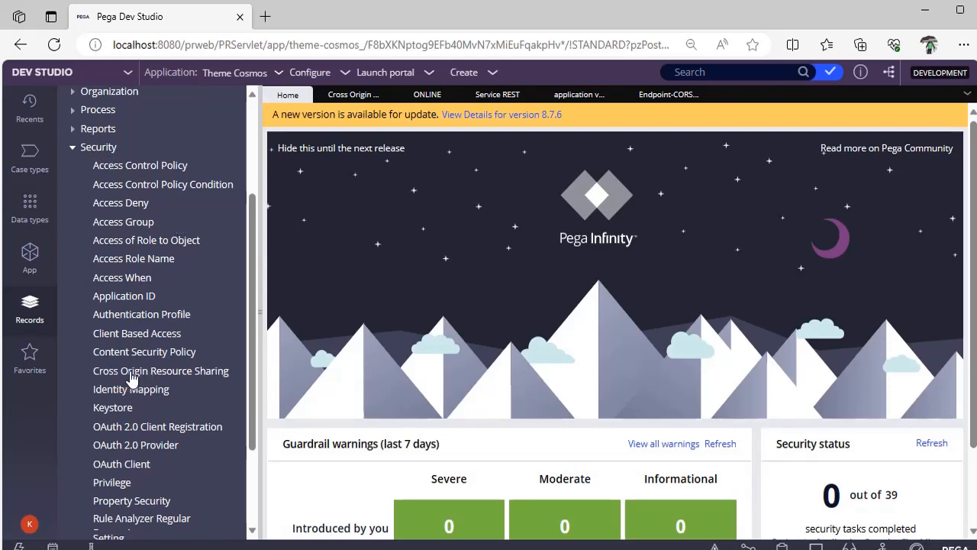
pyautogui.moveTo(134, 377)
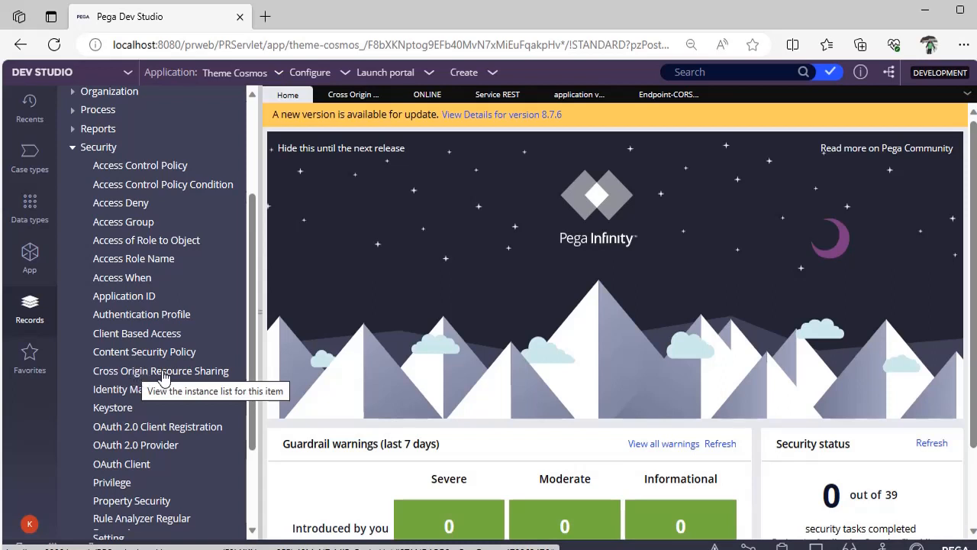
pyautogui.click(160, 370)
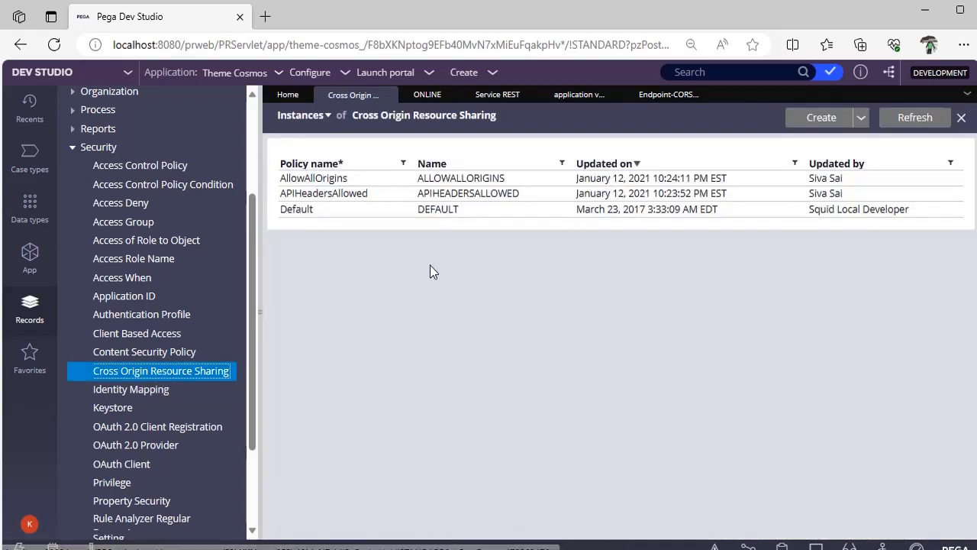
pyautogui.moveTo(583, 153)
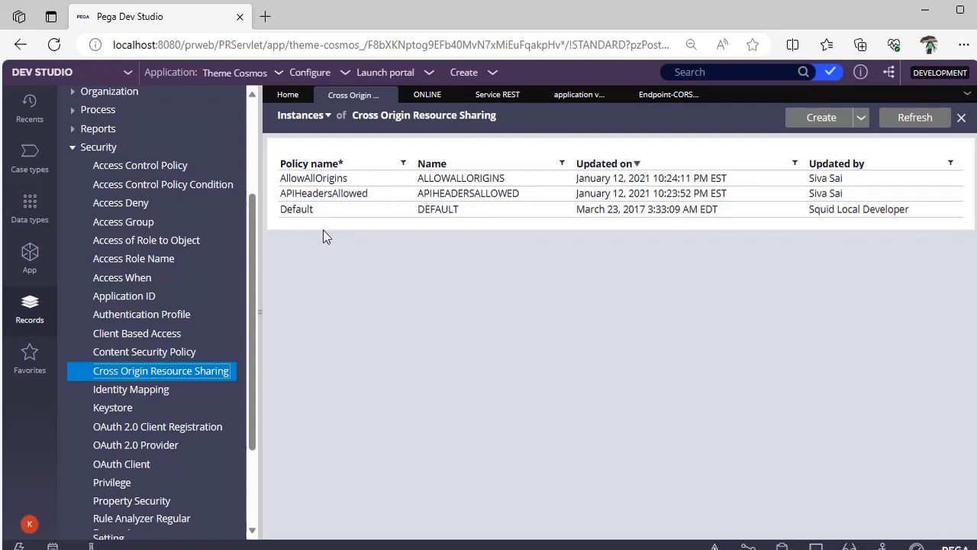
pyautogui.moveTo(278, 266)
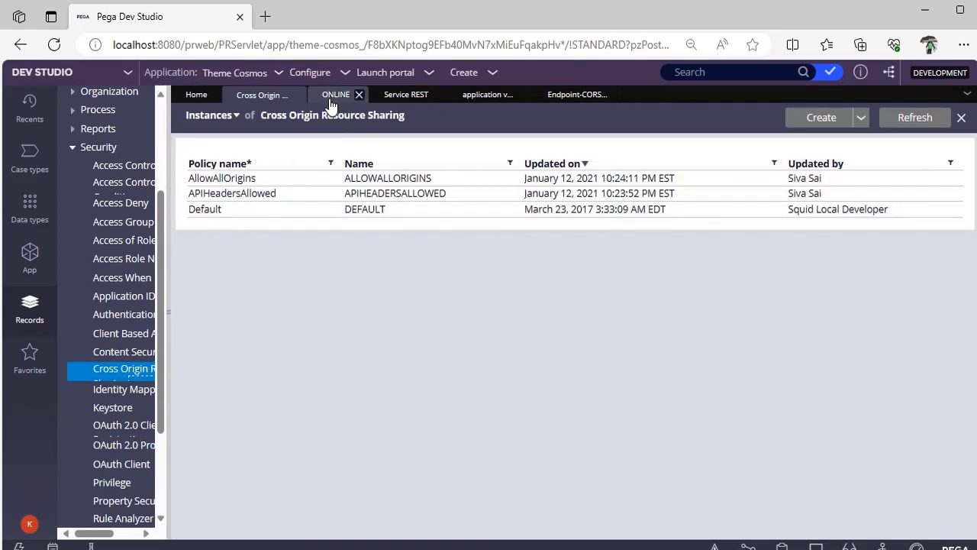
pyautogui.click(334, 93)
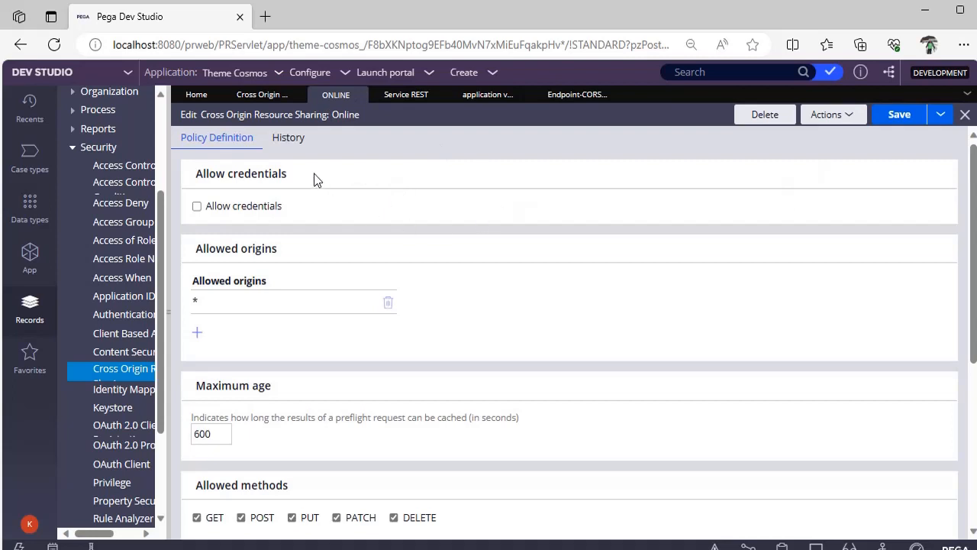
pyautogui.moveTo(332, 152)
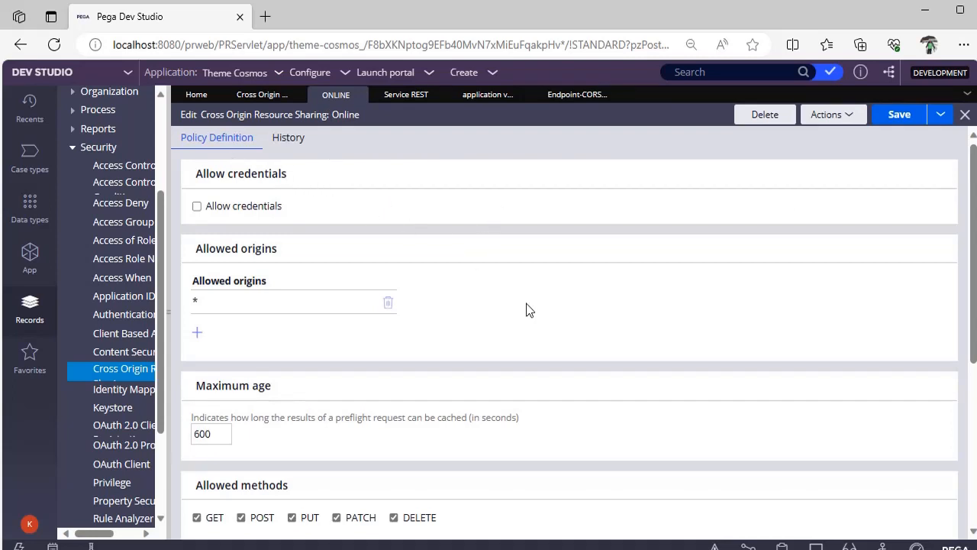
pyautogui.moveTo(299, 304)
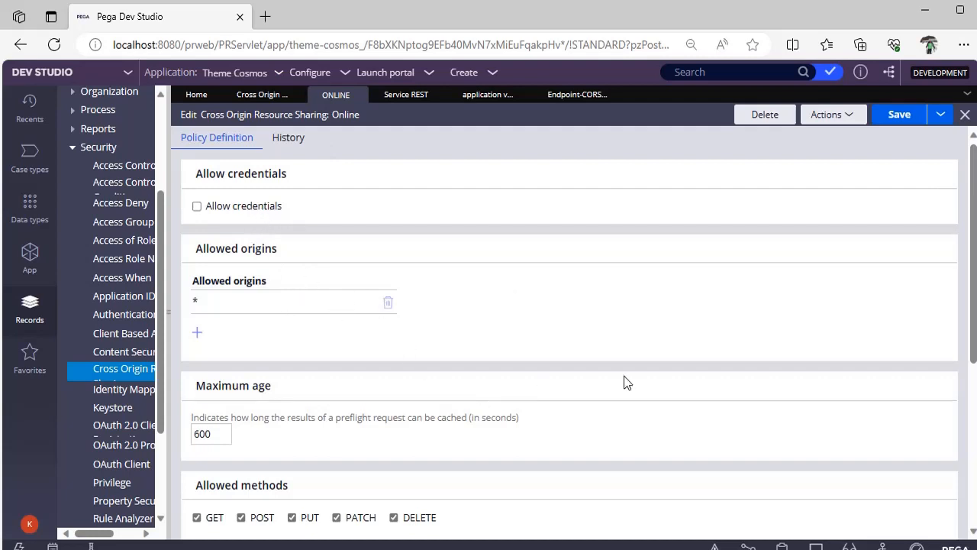
pyautogui.moveTo(683, 387)
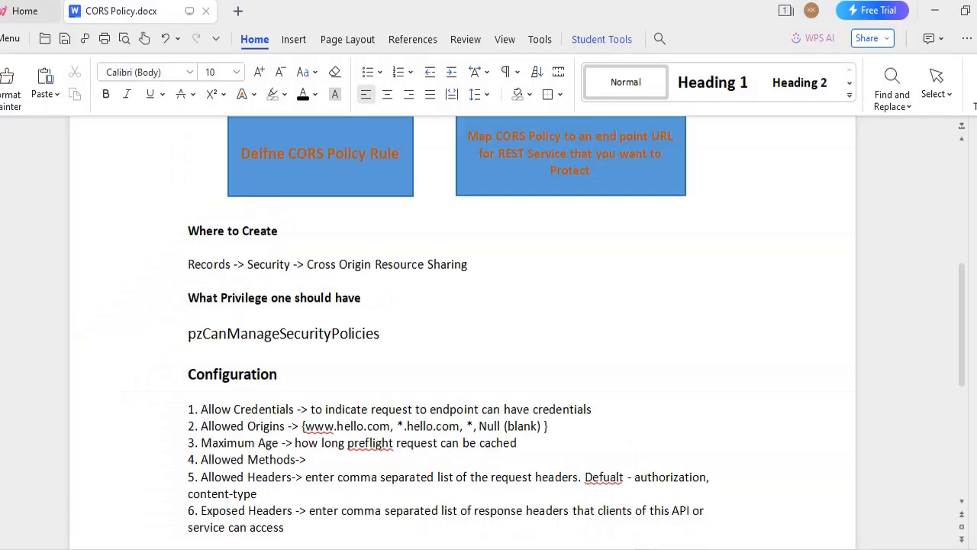
pyautogui.moveTo(941, 324)
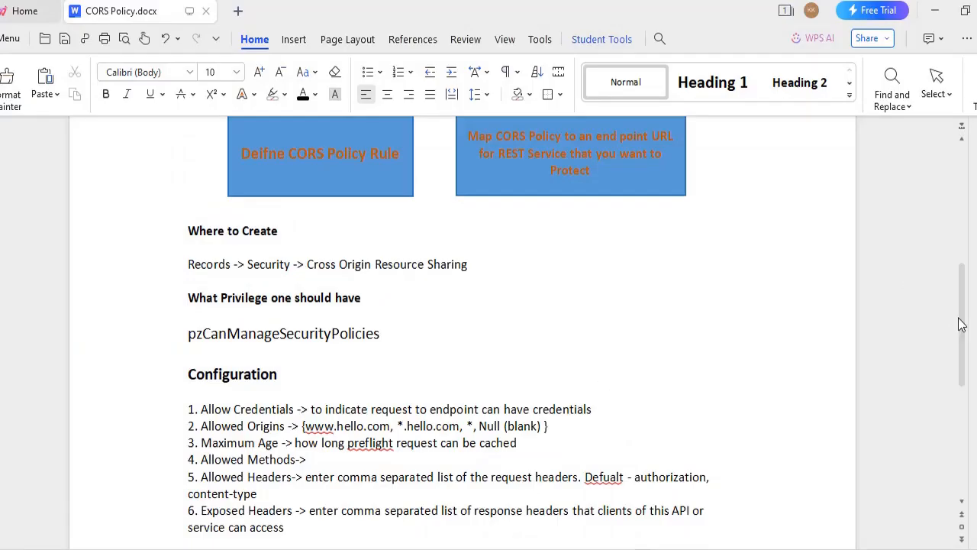
pyautogui.scroll(-3)
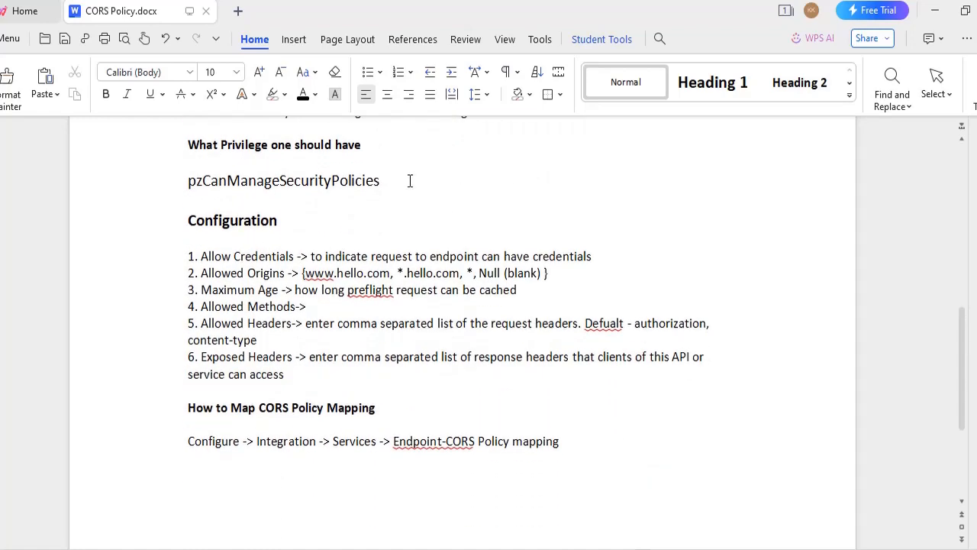
pyautogui.tripleClick(283, 180)
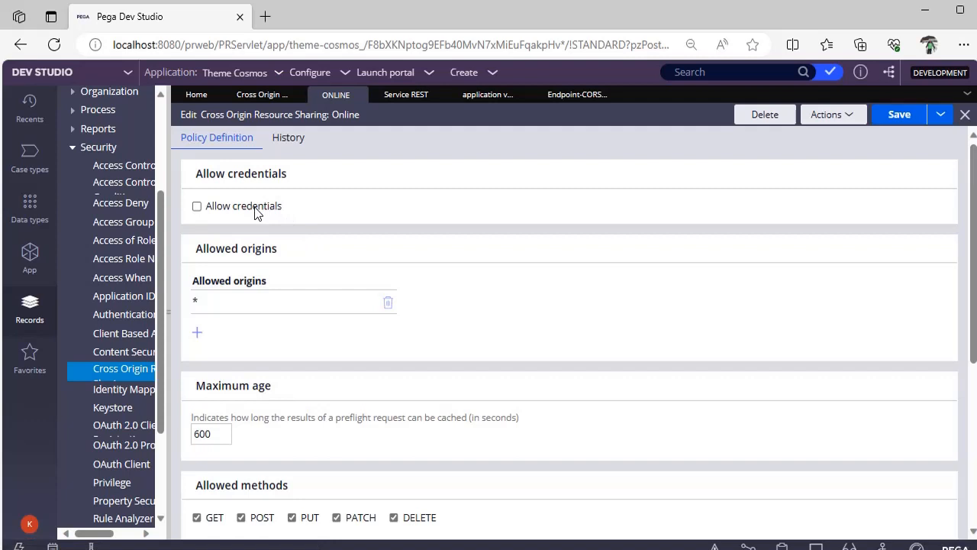
pyautogui.moveTo(500, 354)
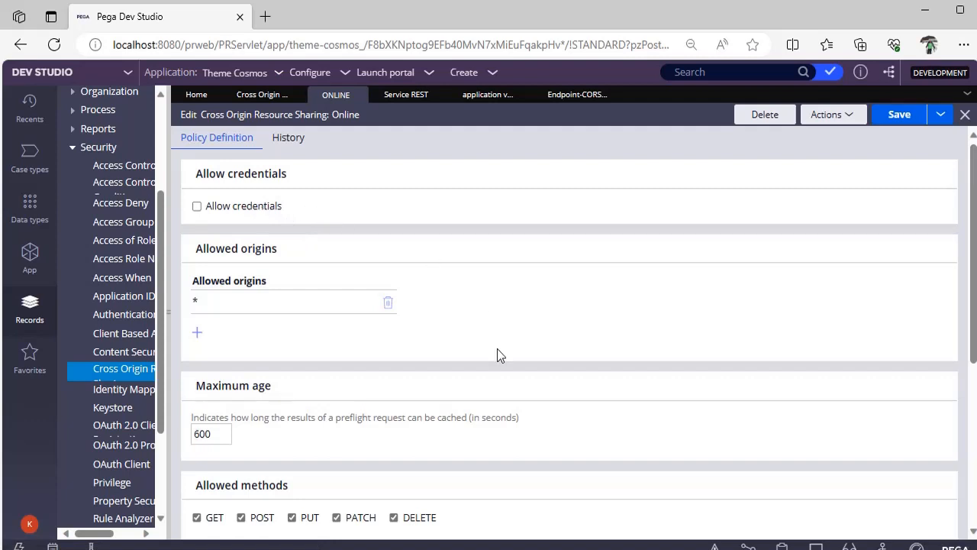
# Toggle Allow credentials on and off, then add a blank allowed-origin row beside the wildcard
pyautogui.click(197, 207)
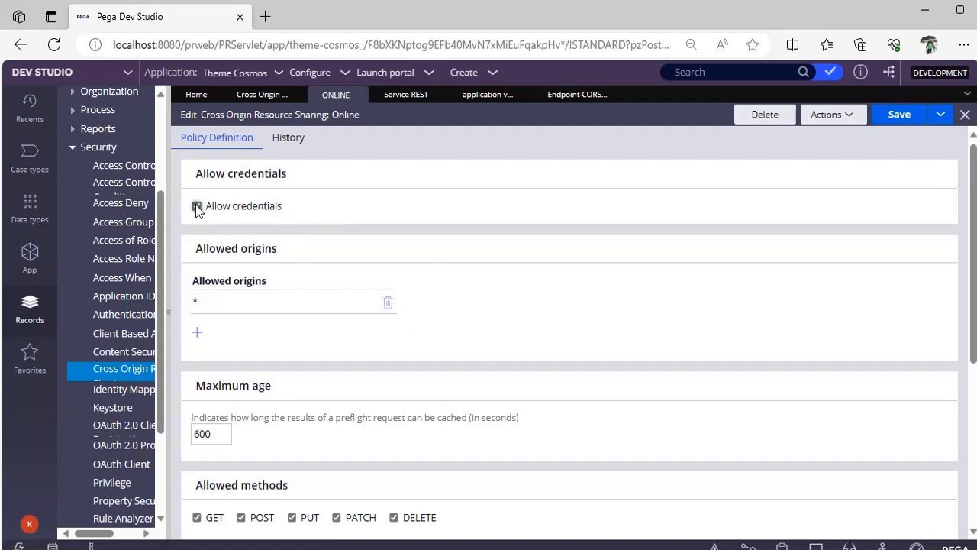
pyautogui.click(197, 206)
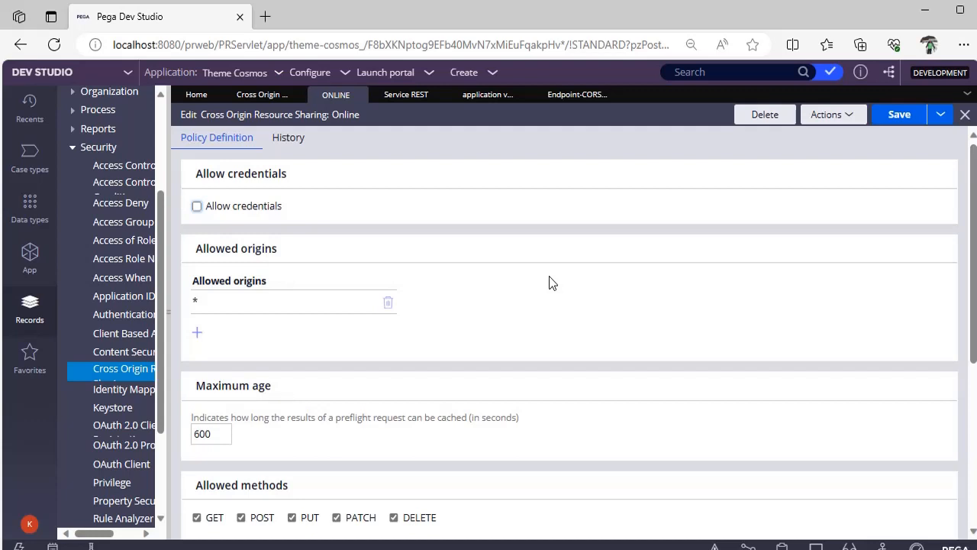
pyautogui.click(196, 332)
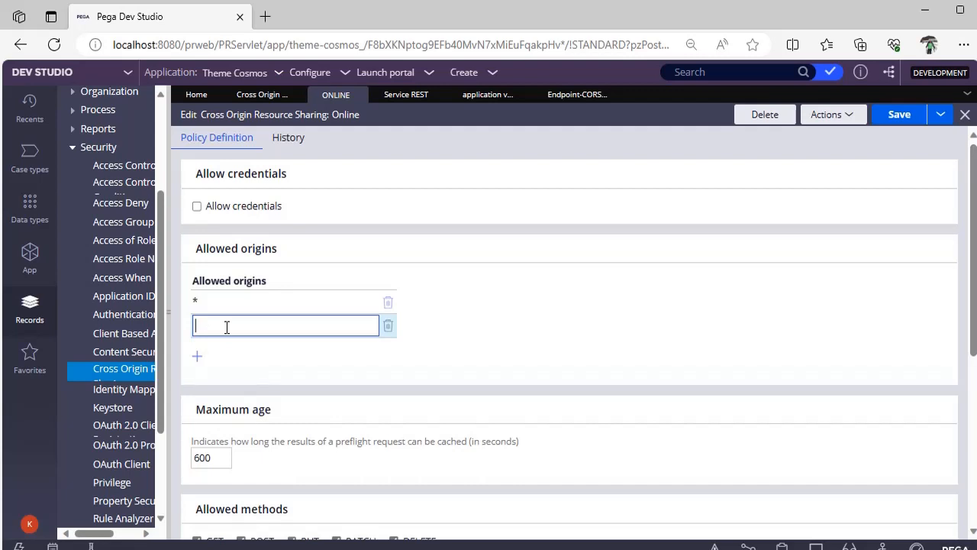
pyautogui.write('w')
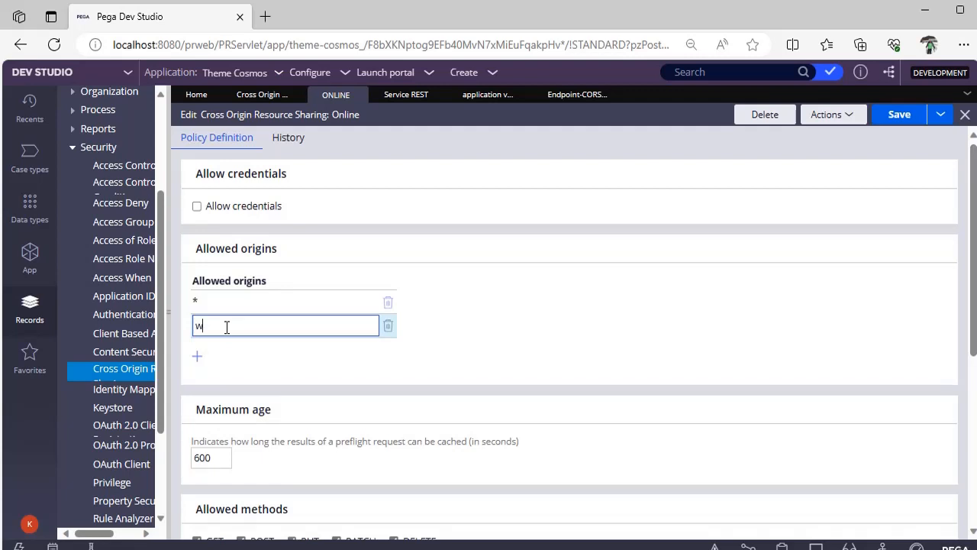
pyautogui.write('ww.hee')
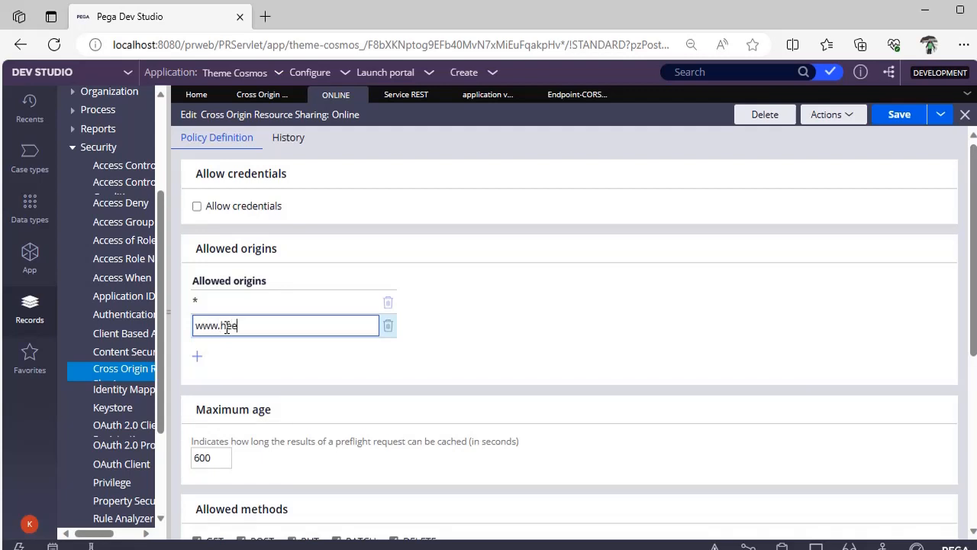
pyautogui.write('llo.com')
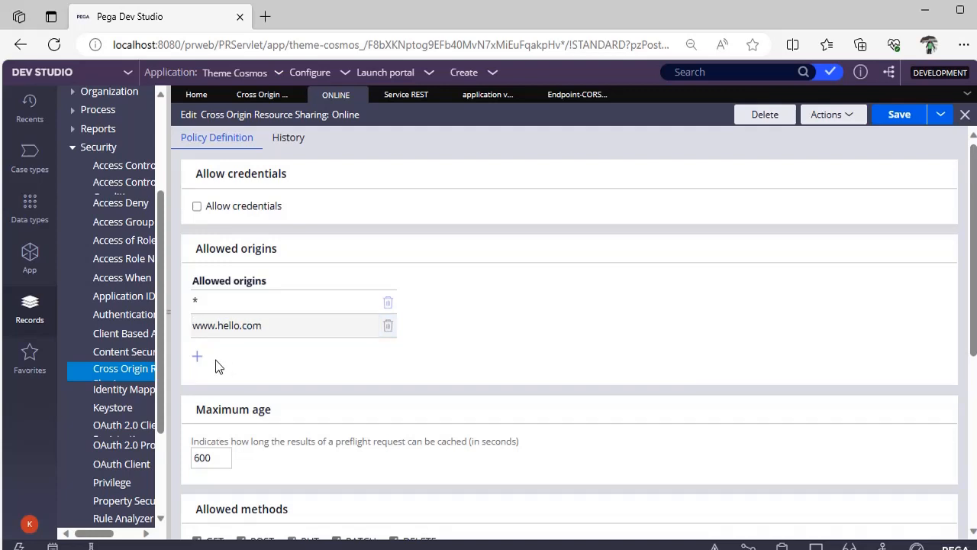
pyautogui.click(197, 355)
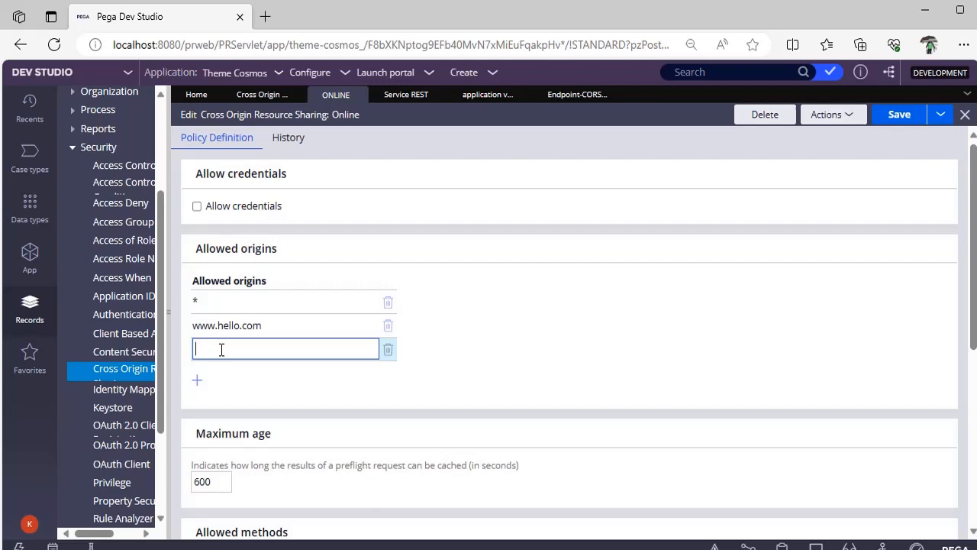
pyautogui.moveTo(250, 335)
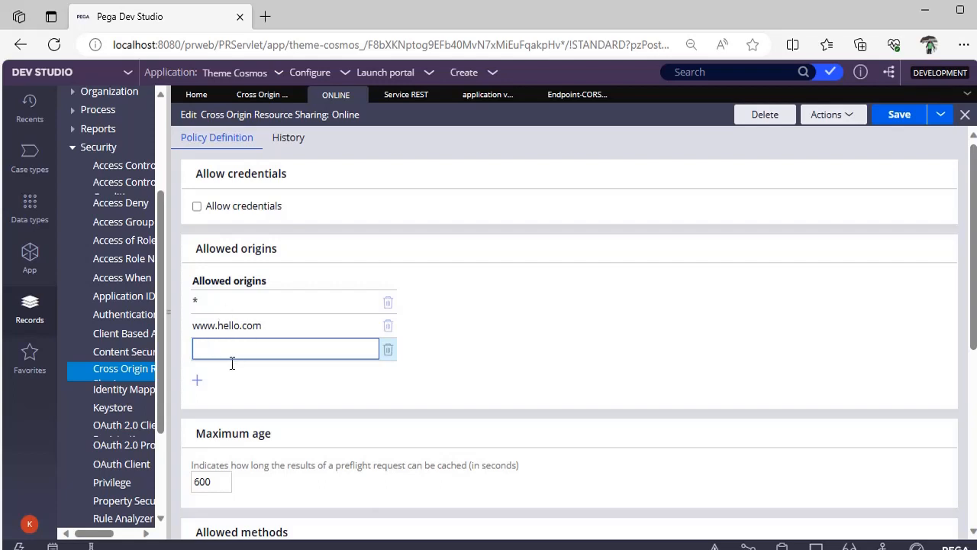
pyautogui.write('*.hello.com')
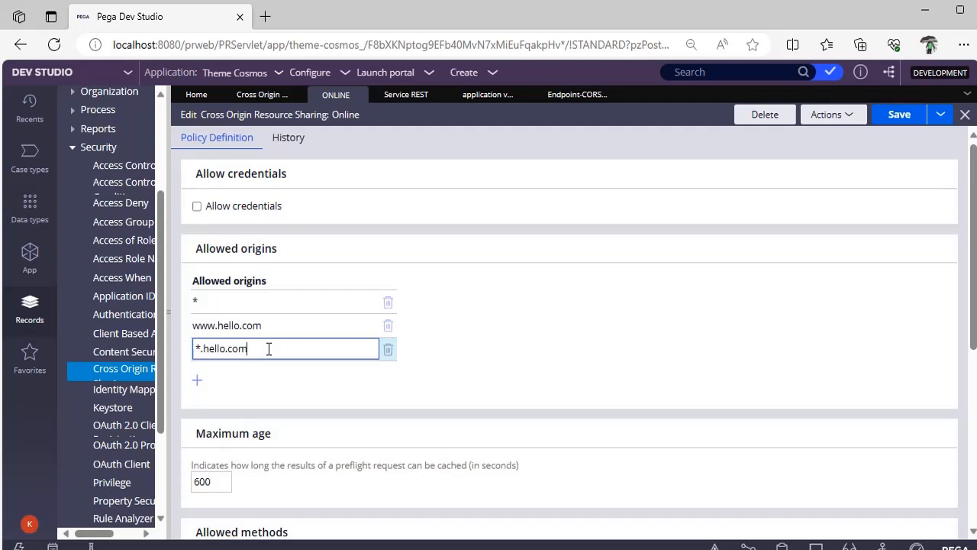
pyautogui.moveTo(203, 319)
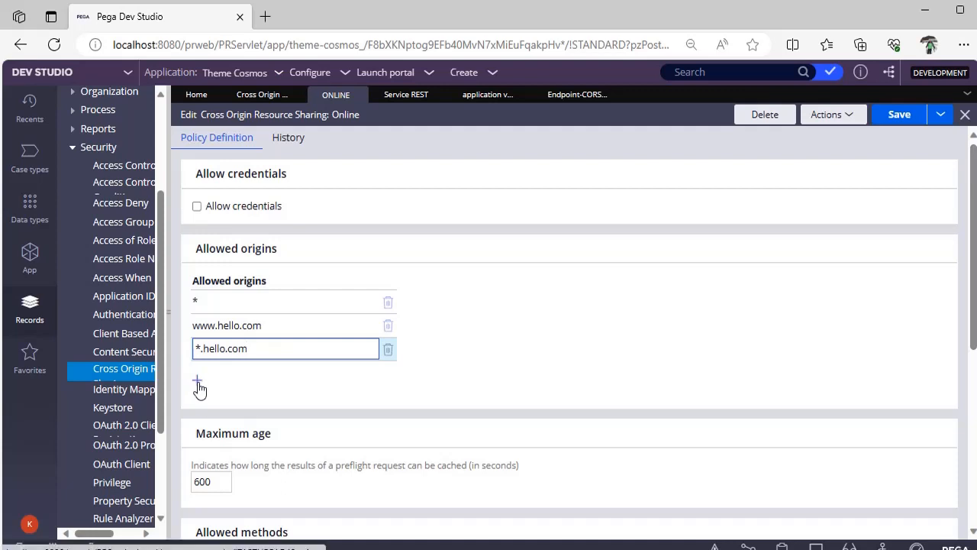
pyautogui.moveTo(197, 379)
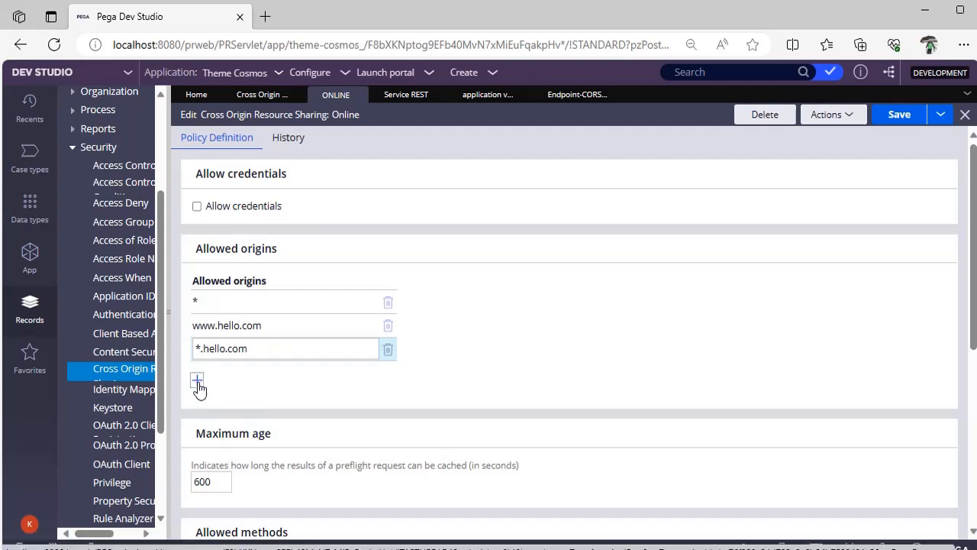
# Dismiss the flagged-fields alerts and delete origin rows, leaving only *.hello.com allowed
pyautogui.click(196, 383)
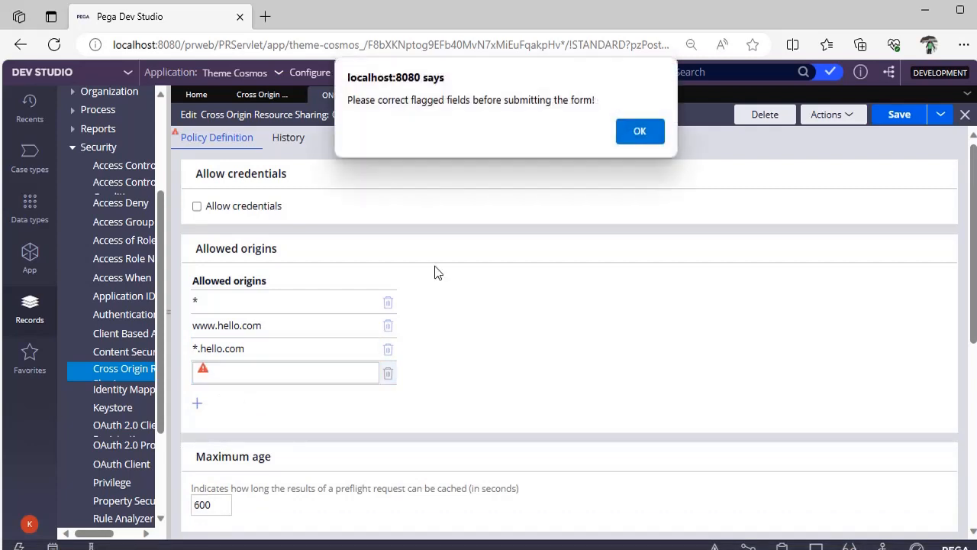
pyautogui.click(640, 130)
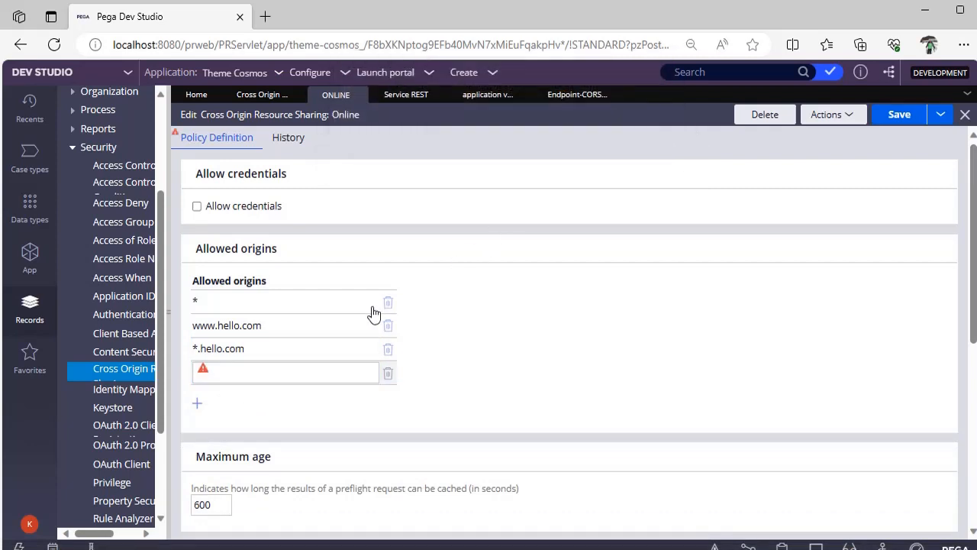
pyautogui.click(898, 113)
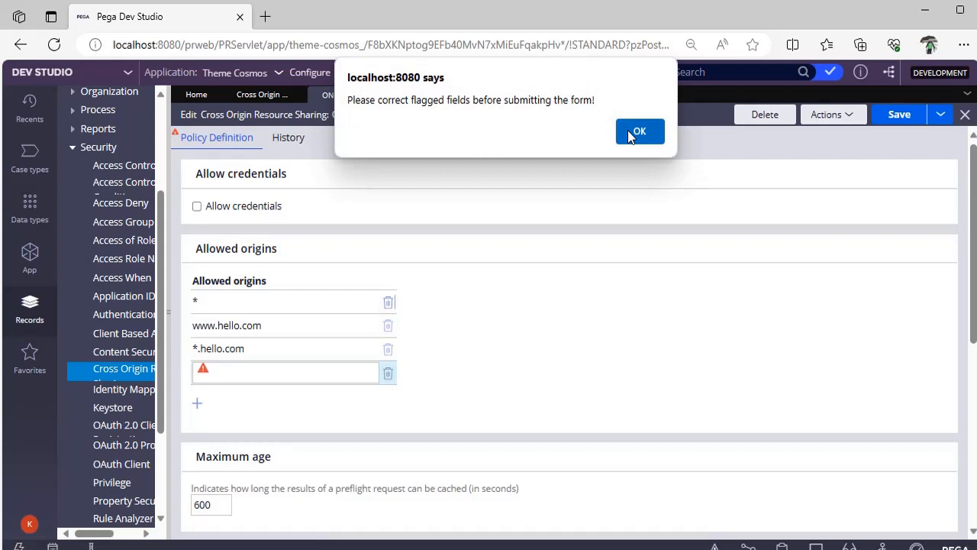
pyautogui.click(639, 131)
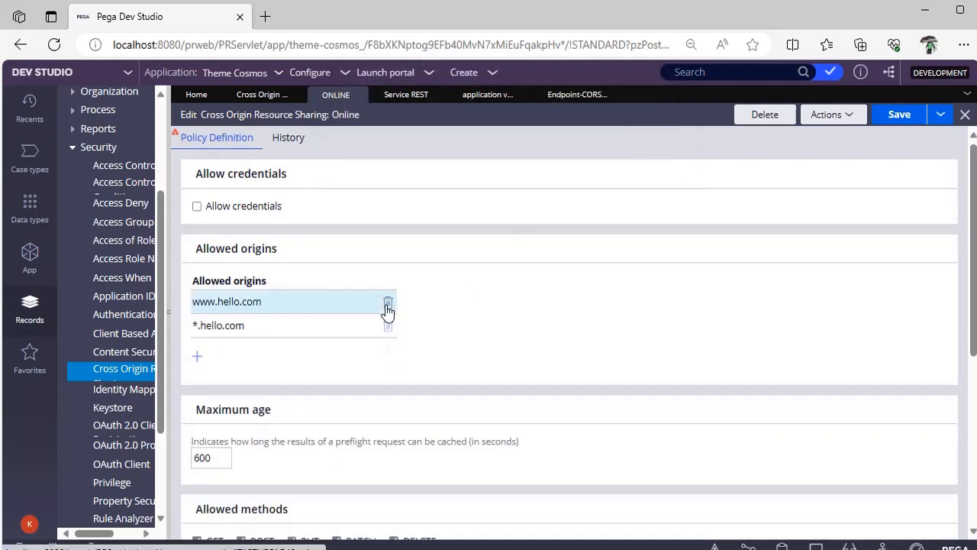
pyautogui.click(386, 302)
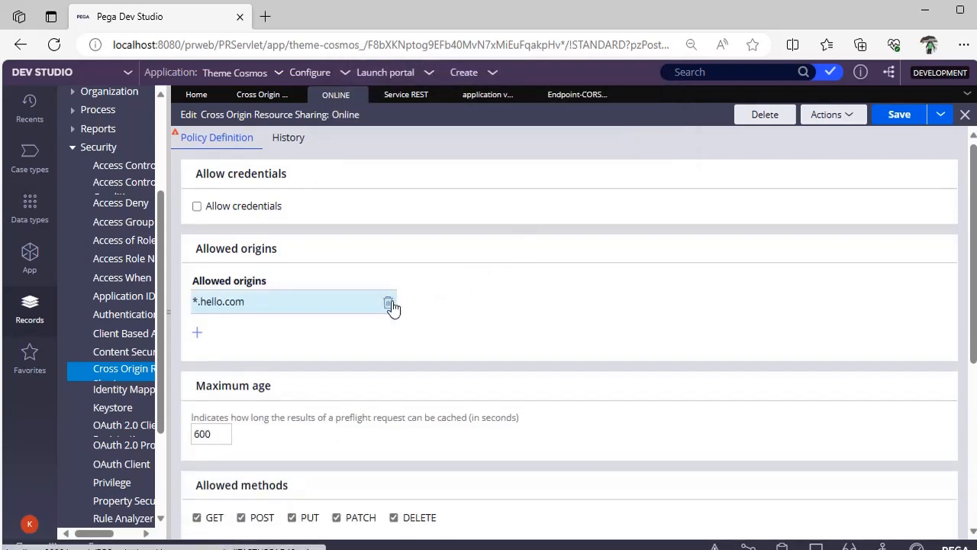
pyautogui.click(391, 301)
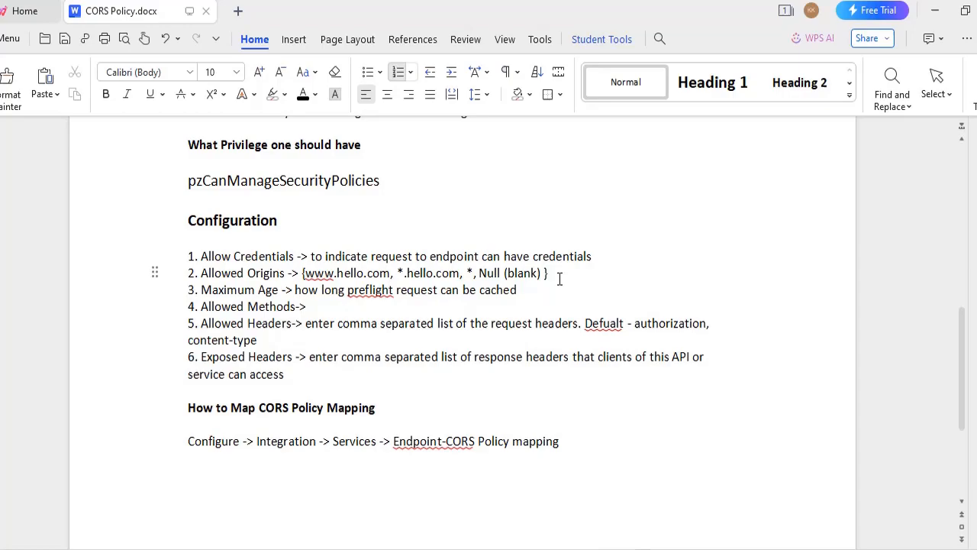
pyautogui.moveTo(625, 352)
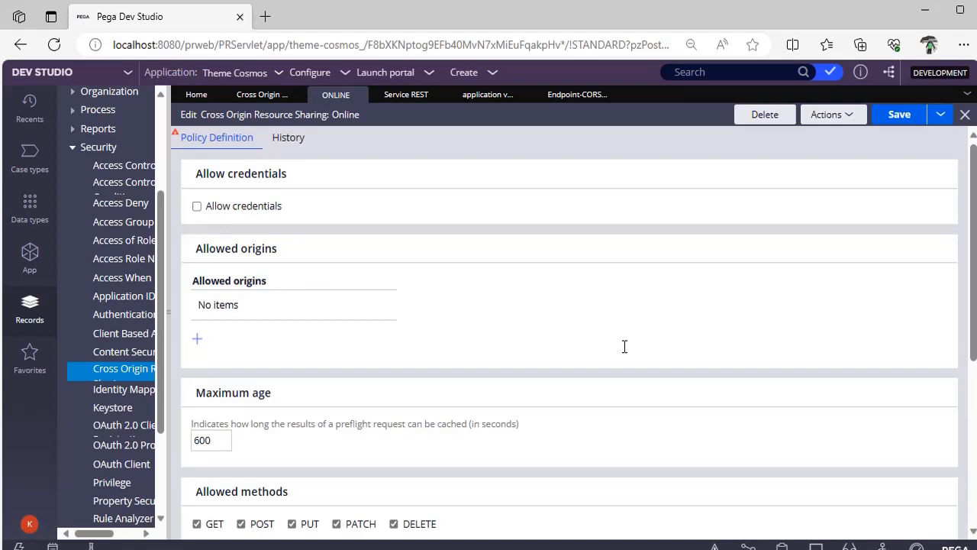
# Review the Maximum age field, keeping its value at 600 seconds
pyautogui.click(211, 440)
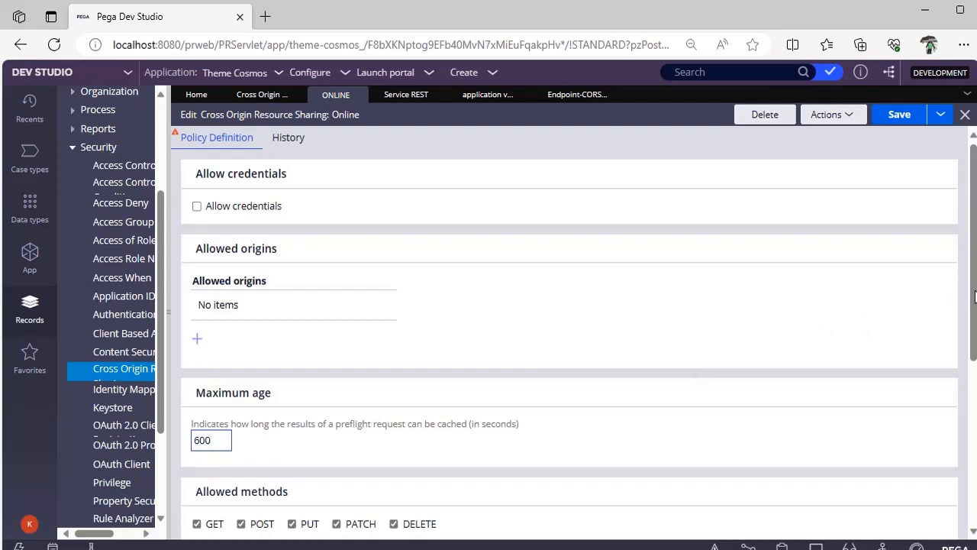
pyautogui.scroll(-3)
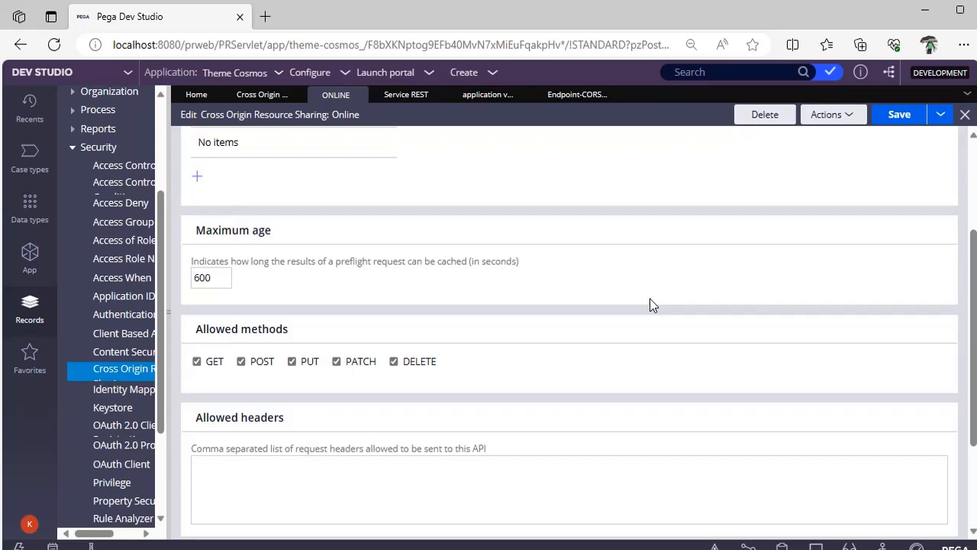
pyautogui.click(211, 277)
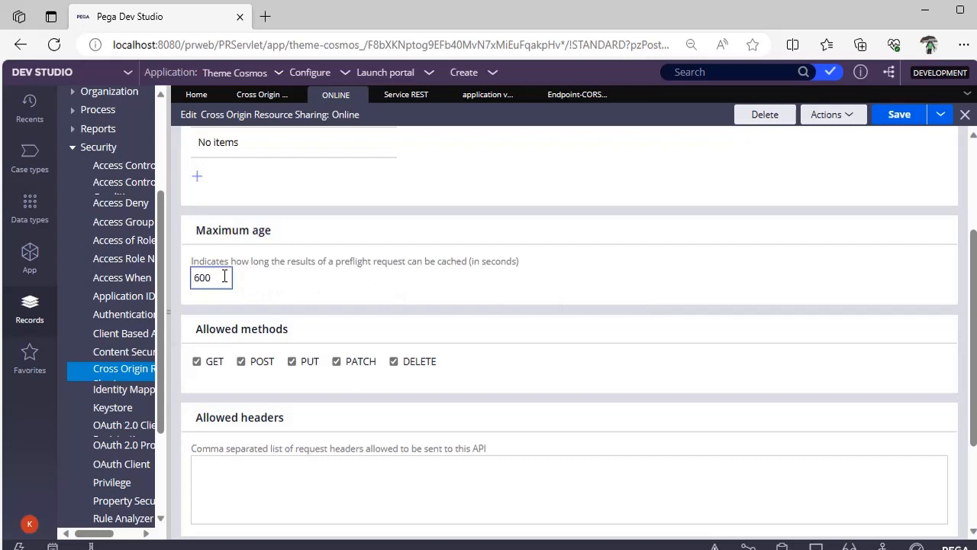
pyautogui.moveTo(272, 336)
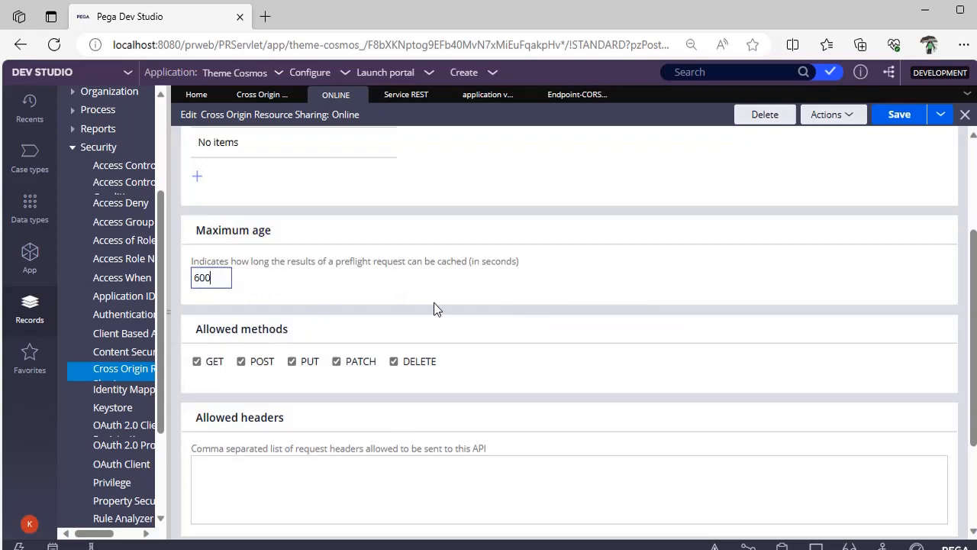
pyautogui.moveTo(470, 313)
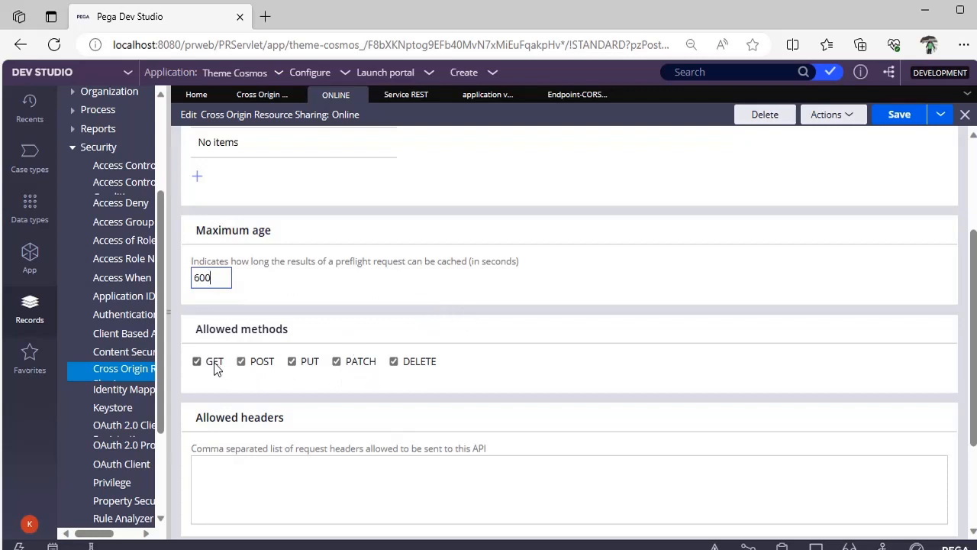
# Uncheck POST and DELETE in Allowed methods so only GET remains allowed
pyautogui.click(197, 361)
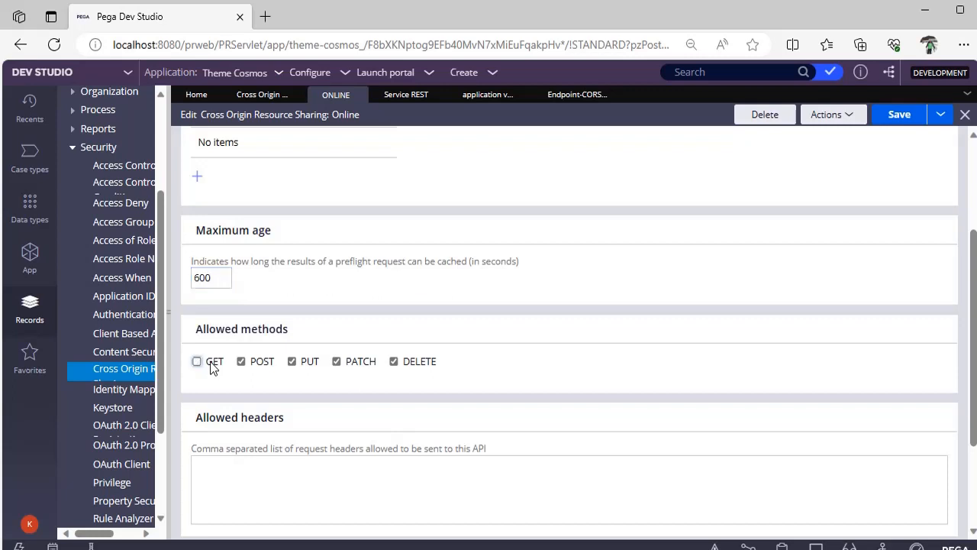
pyautogui.click(196, 361)
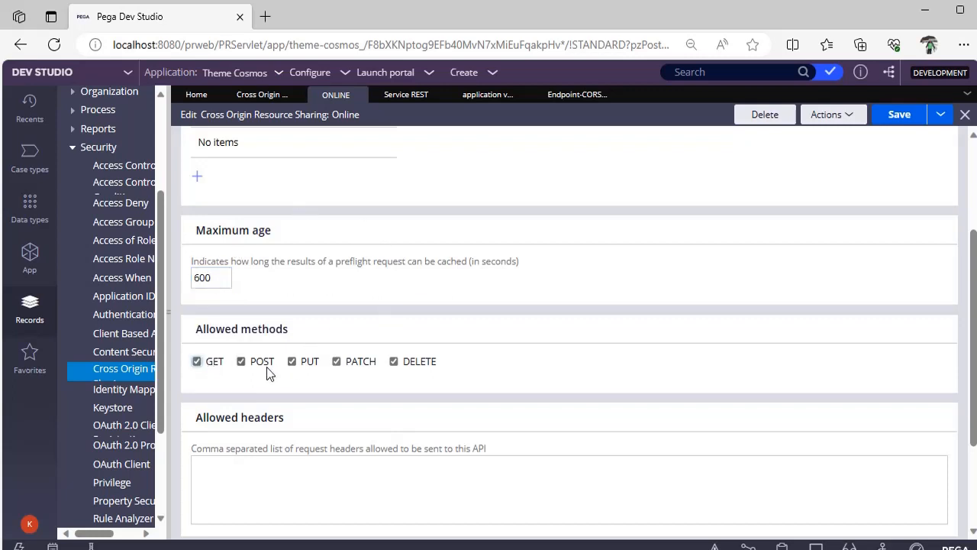
pyautogui.click(336, 361)
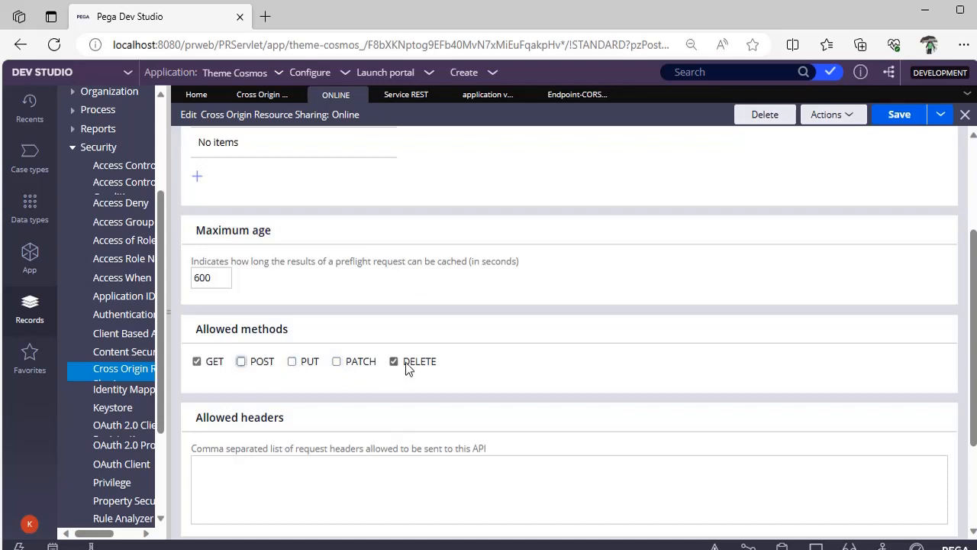
pyautogui.click(394, 361)
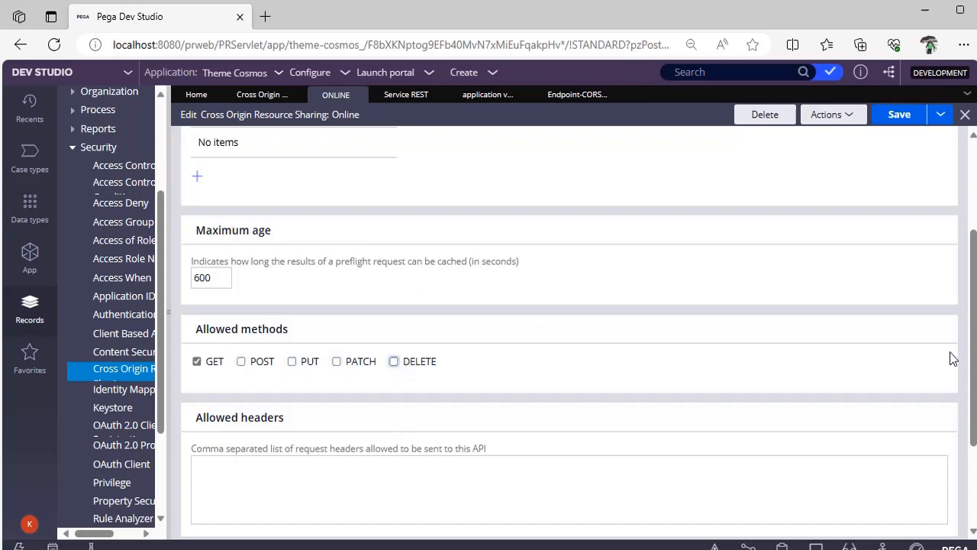
pyautogui.scroll(-3)
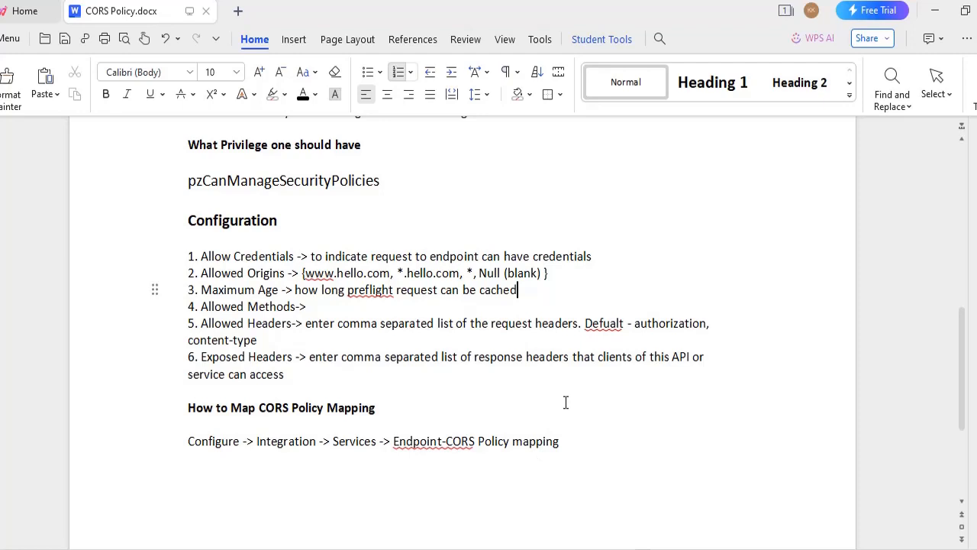
pyautogui.moveTo(660, 322)
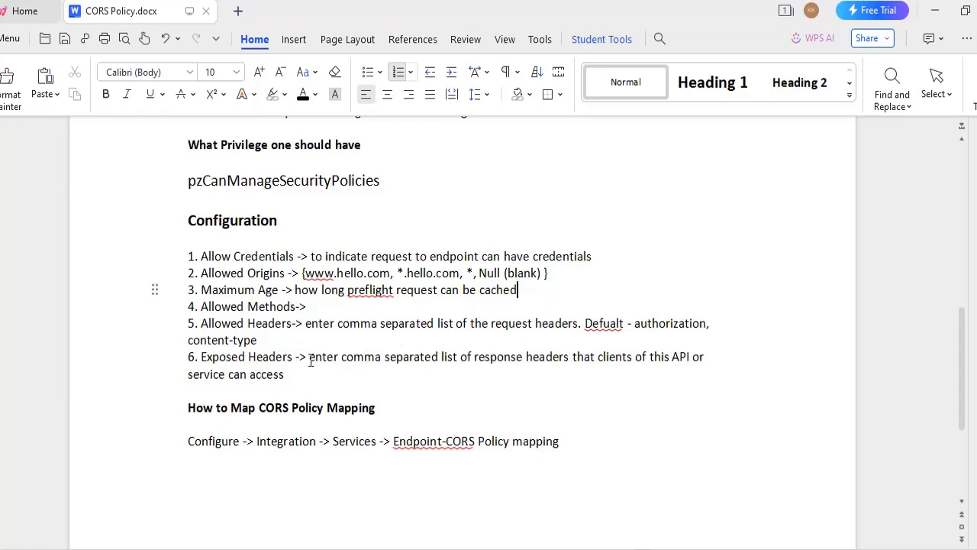
pyautogui.moveTo(931, 38)
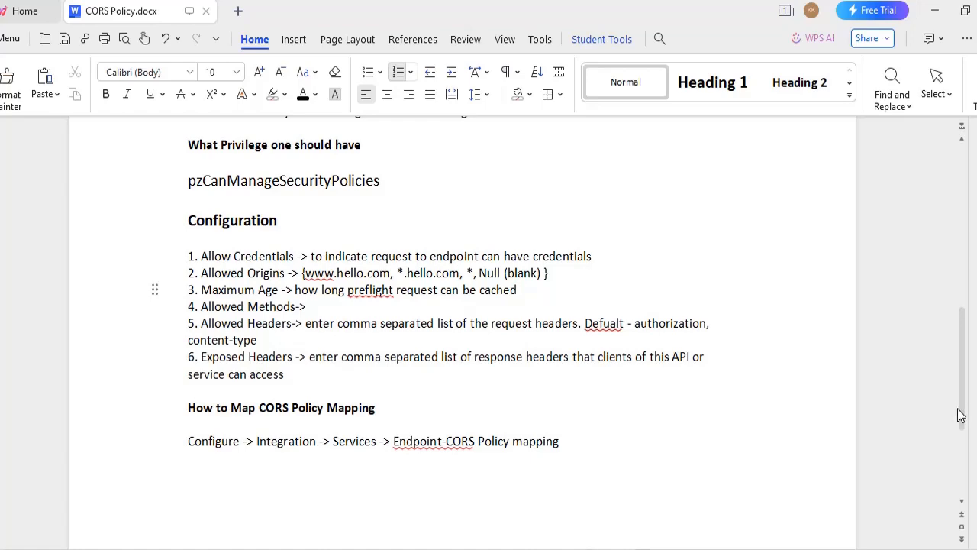
pyautogui.scroll(3)
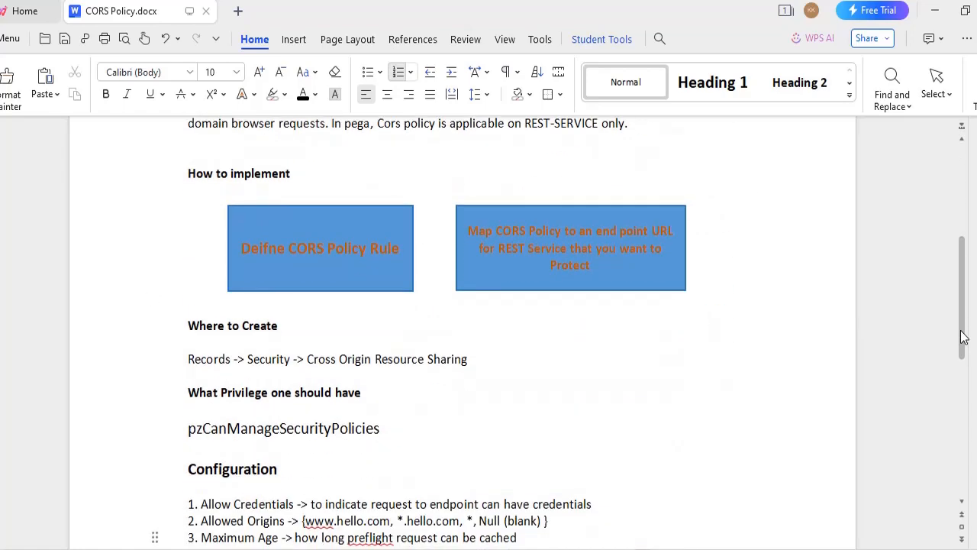
pyautogui.click(320, 247)
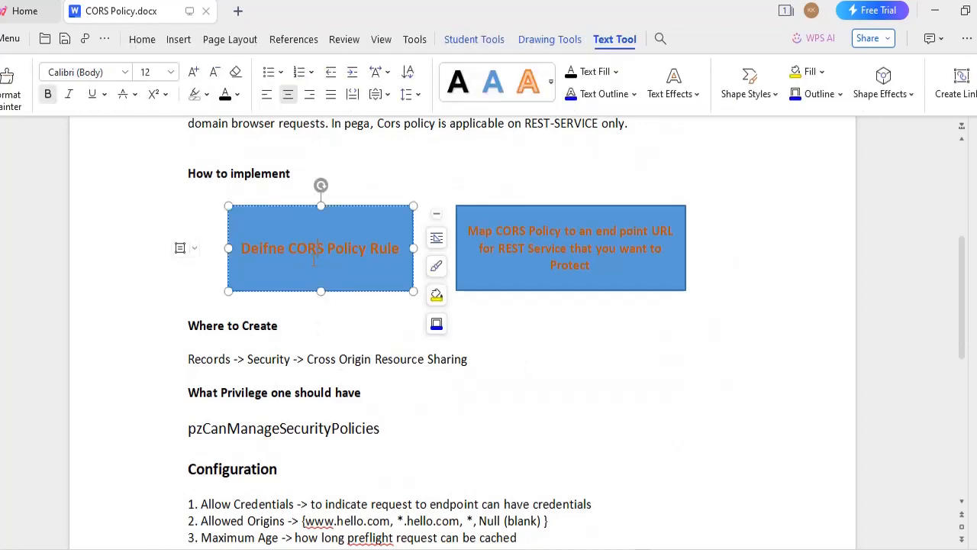
pyautogui.click(490, 348)
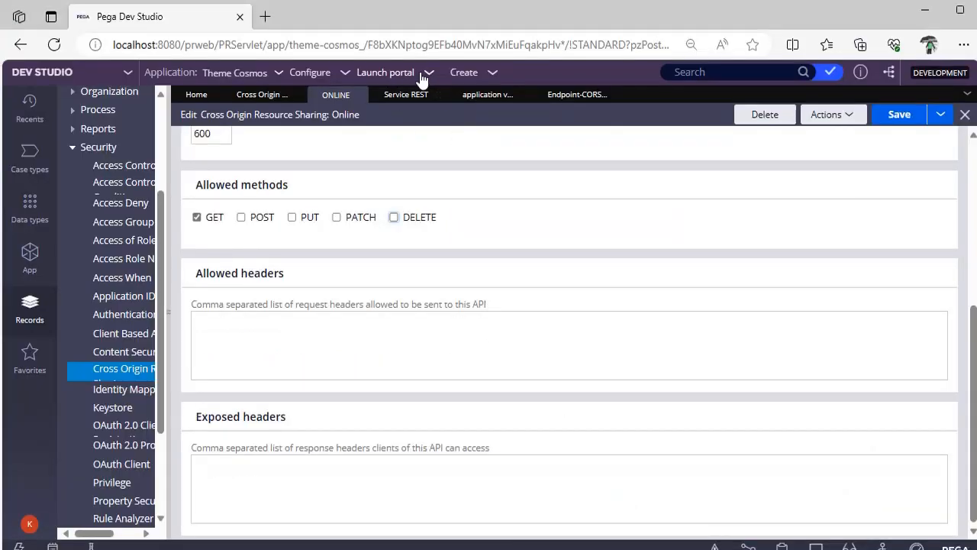
# Navigate Configure > Integration > Services to the Endpoint-CORS Policy Mapping list
pyautogui.click(310, 72)
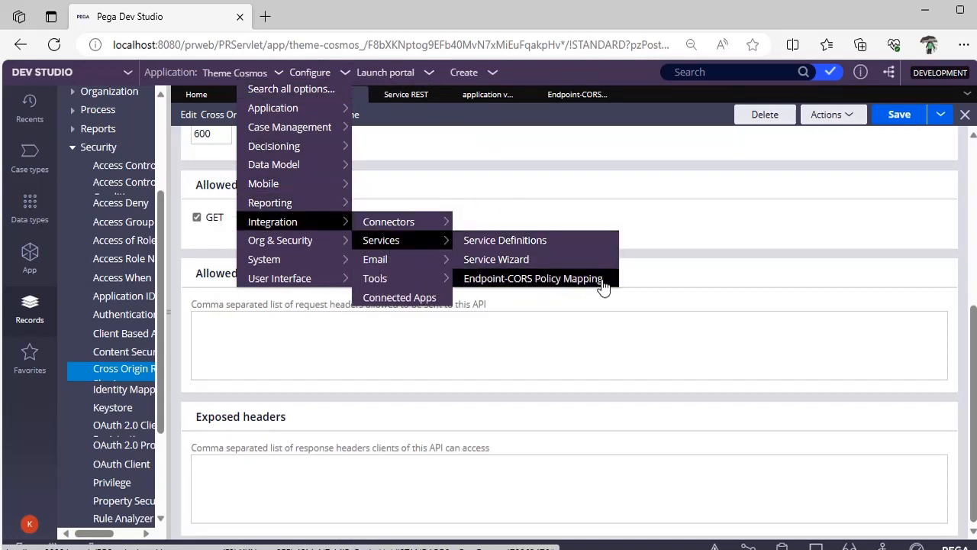
pyautogui.moveTo(606, 283)
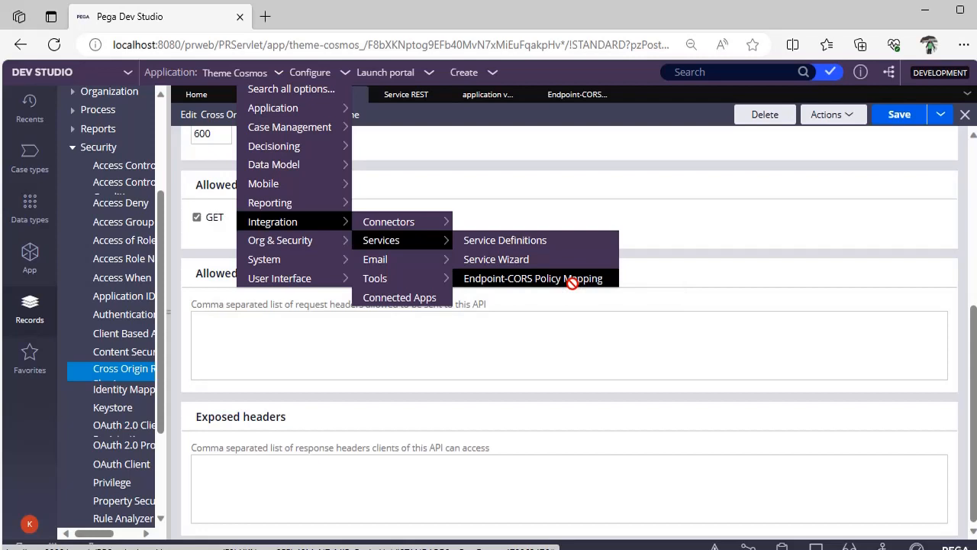
pyautogui.click(521, 278)
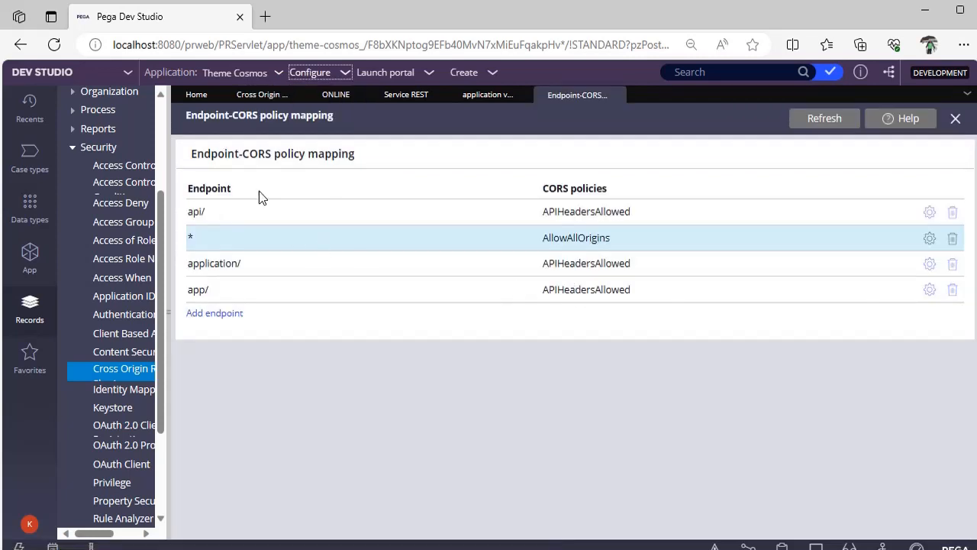
pyautogui.moveTo(246, 206)
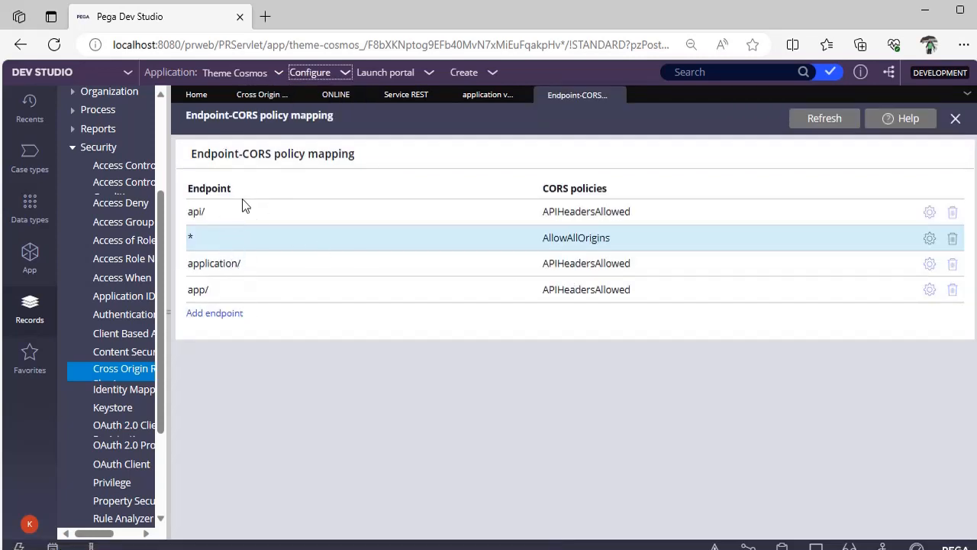
pyautogui.moveTo(330, 363)
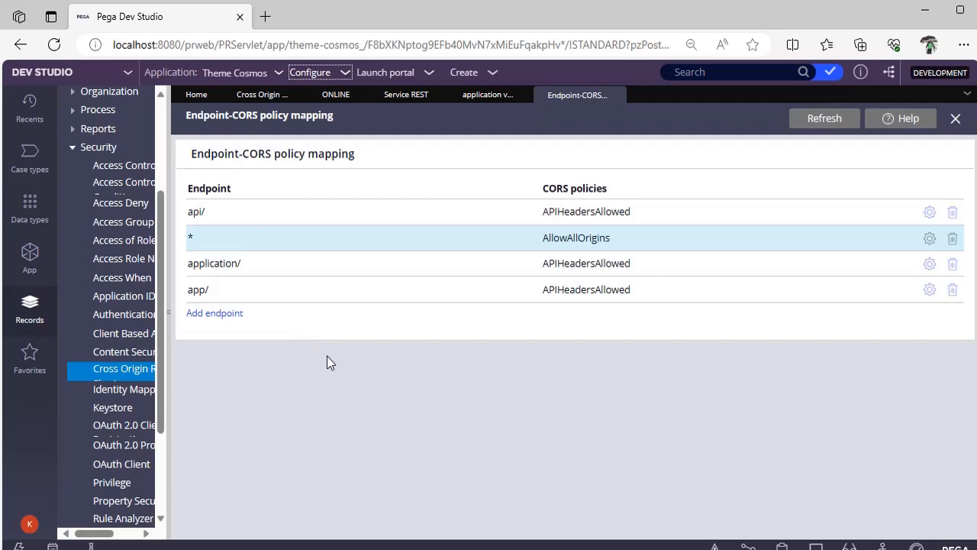
pyautogui.moveTo(274, 243)
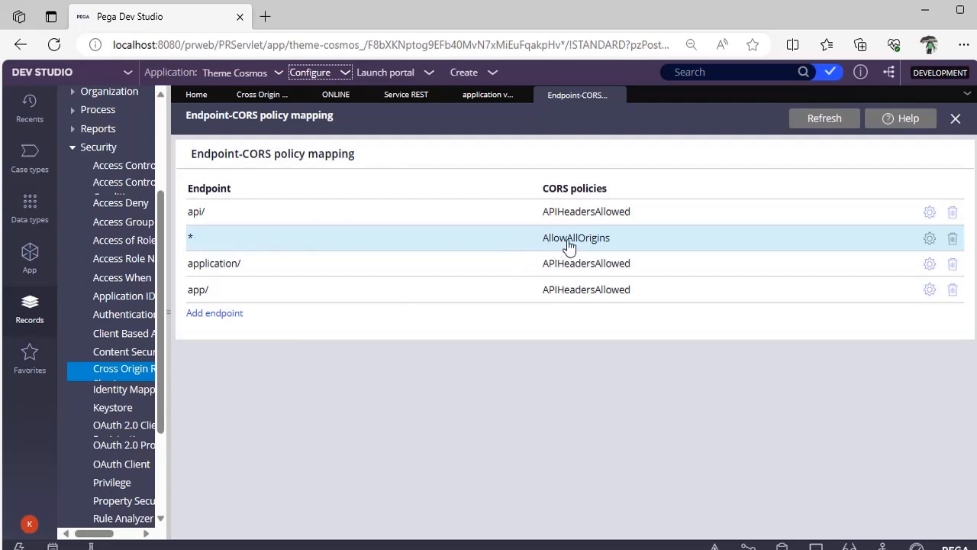
pyautogui.moveTo(929, 238)
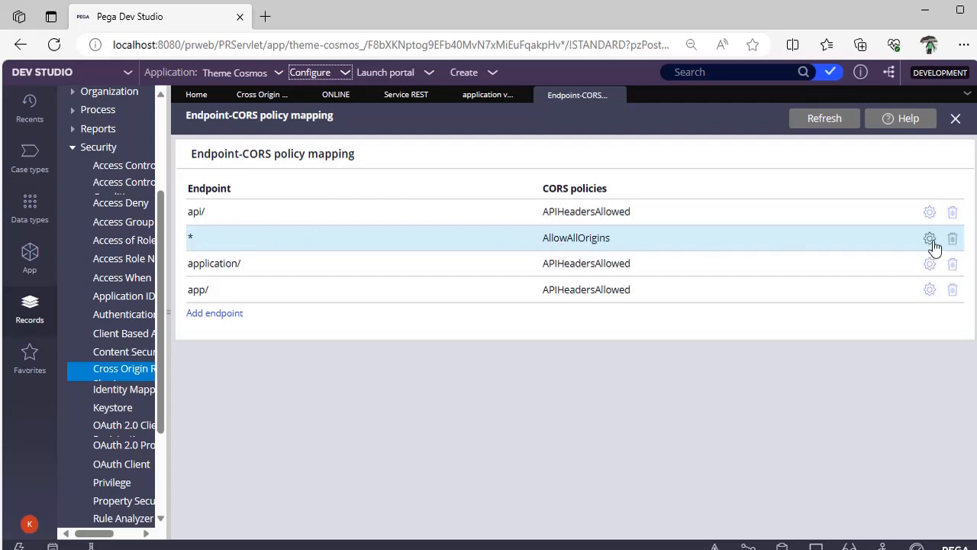
# Start a new endpoint mapping via Add endpoint, showing the empty entry dialog
pyautogui.click(929, 238)
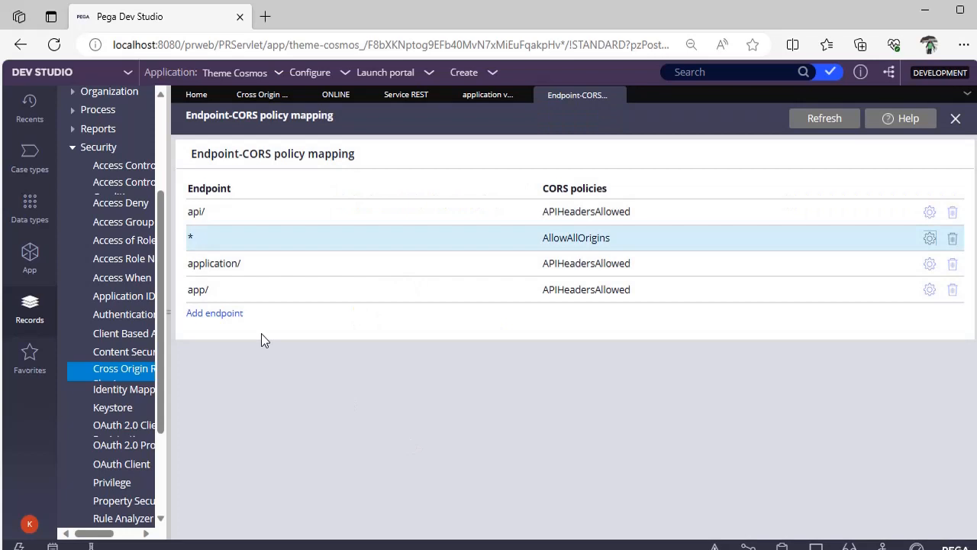
pyautogui.click(214, 312)
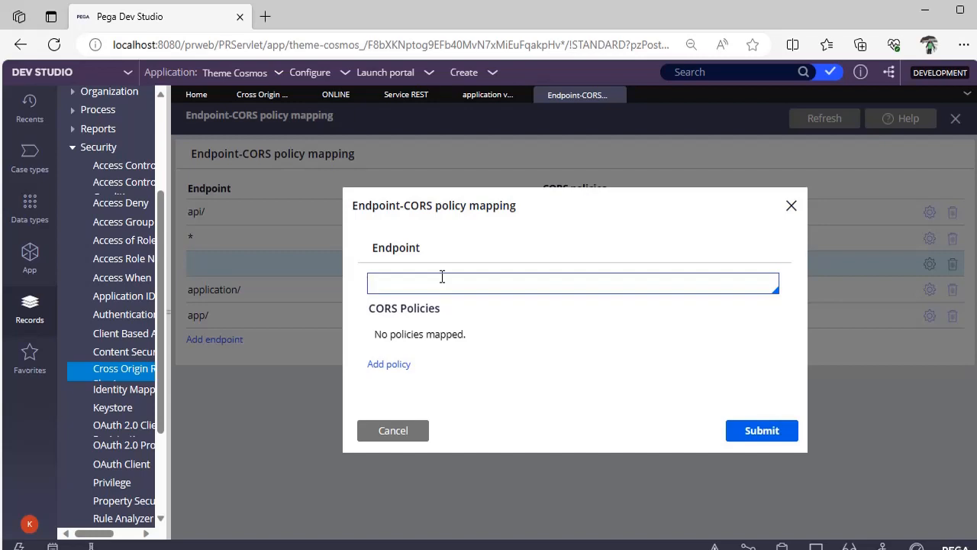
pyautogui.moveTo(455, 280)
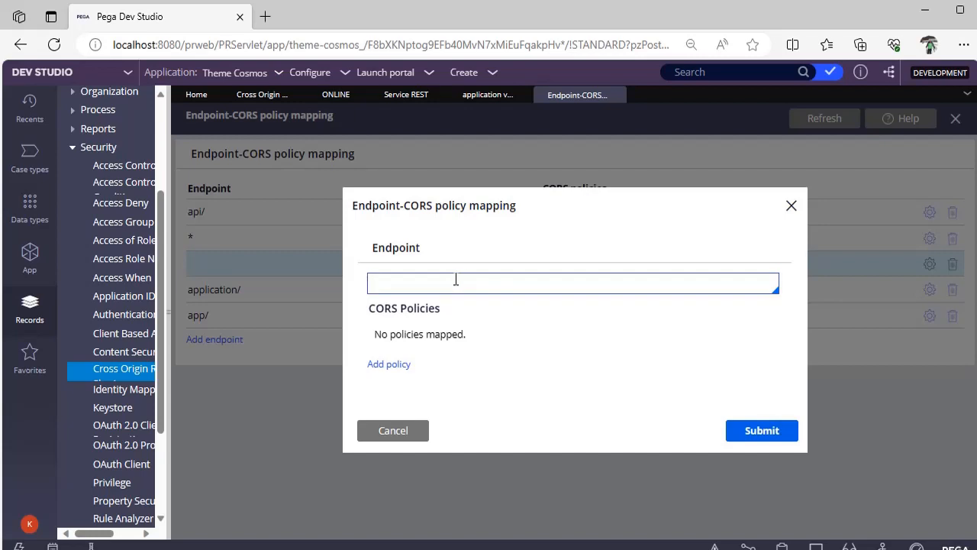
# Map endpoint * to the Online policy and submit, which is rejected as already in use
pyautogui.click(388, 363)
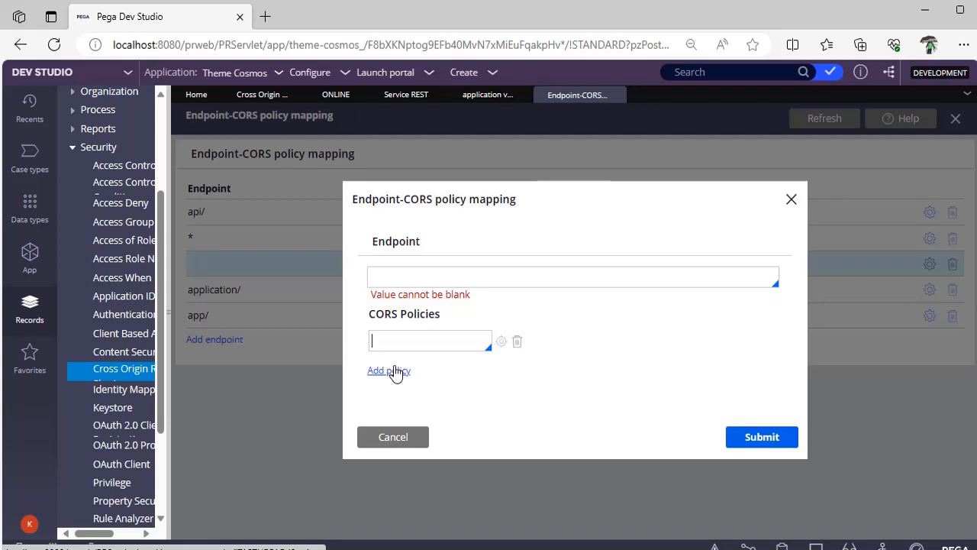
pyautogui.click(428, 340)
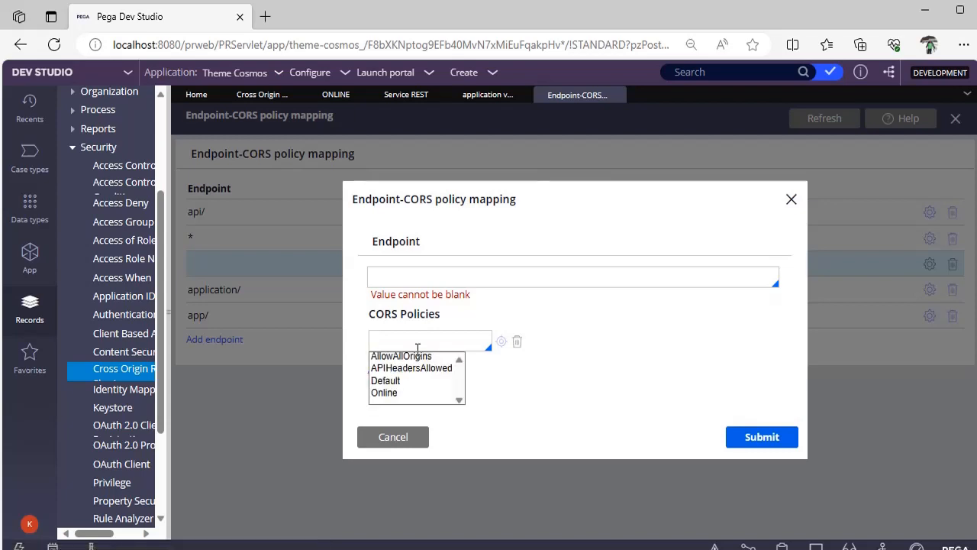
pyautogui.click(383, 392)
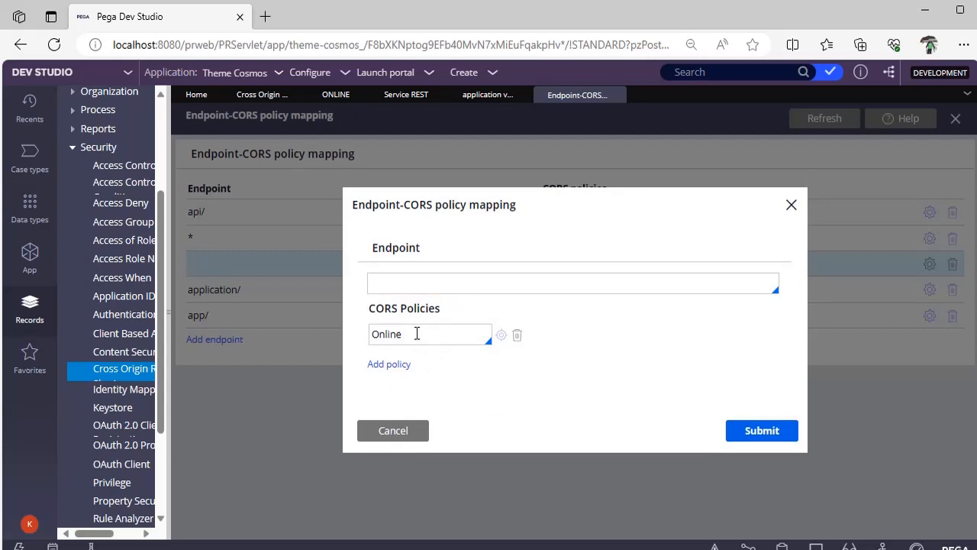
pyautogui.click(572, 282)
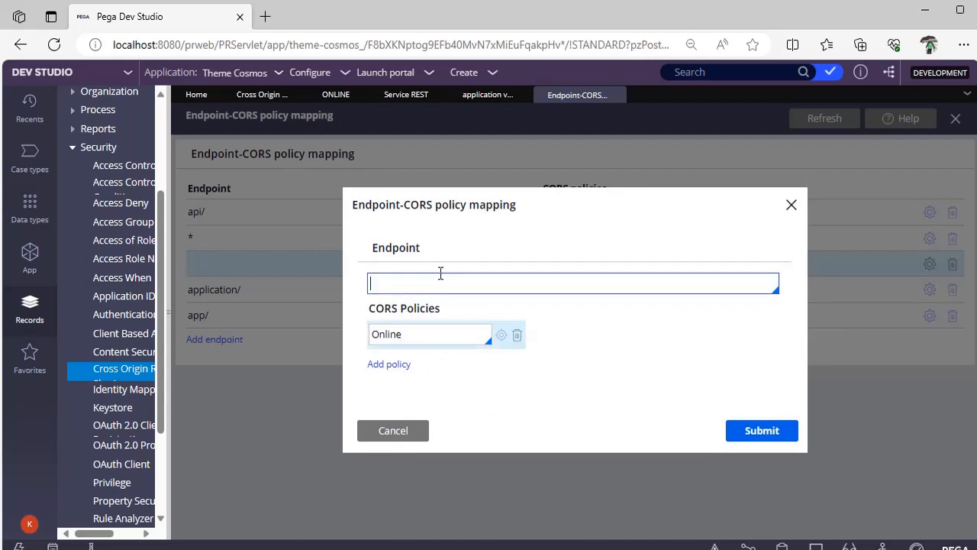
pyautogui.write('*')
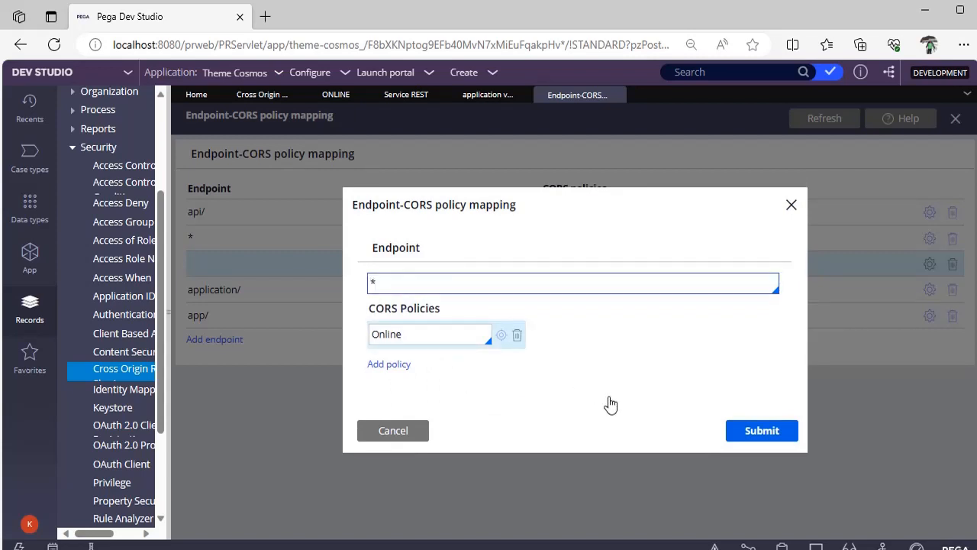
pyautogui.click(760, 430)
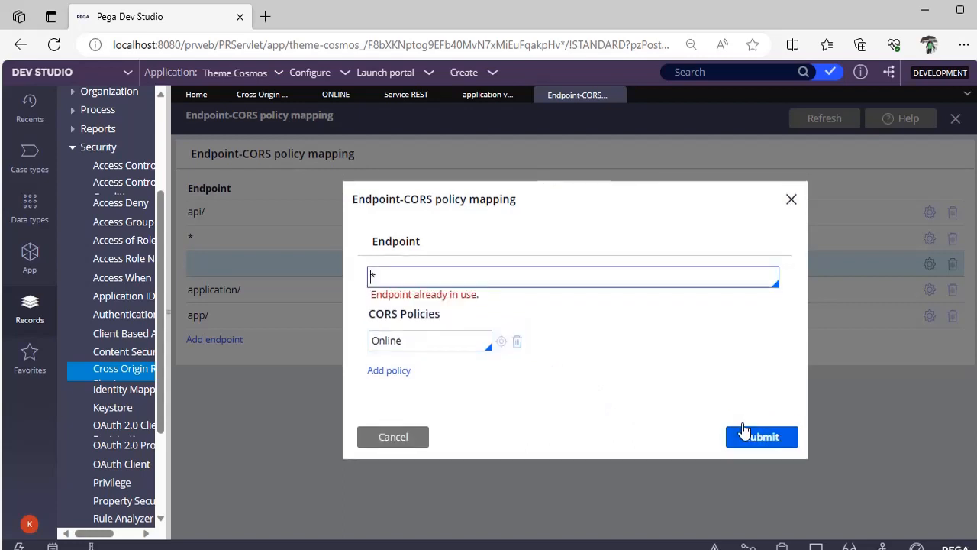
pyautogui.moveTo(493, 242)
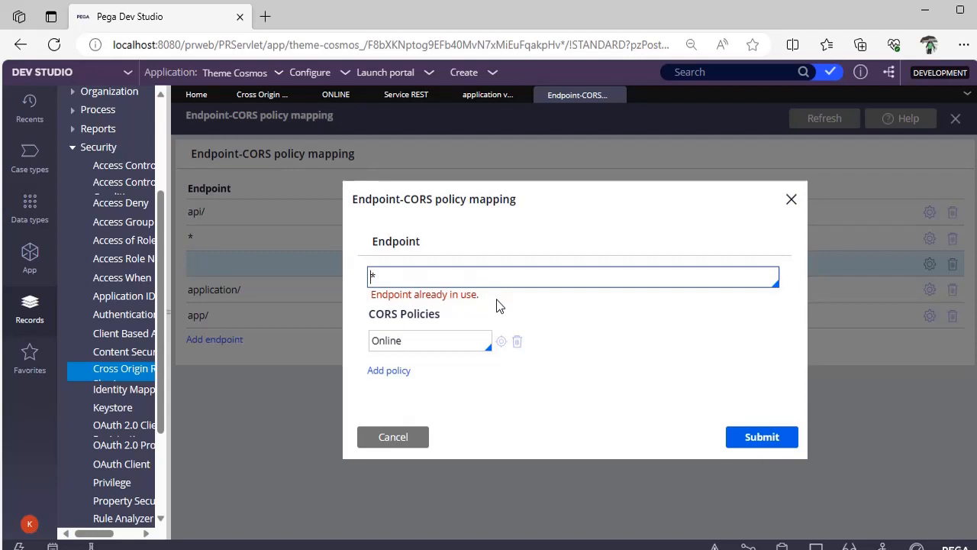
pyautogui.moveTo(460, 322)
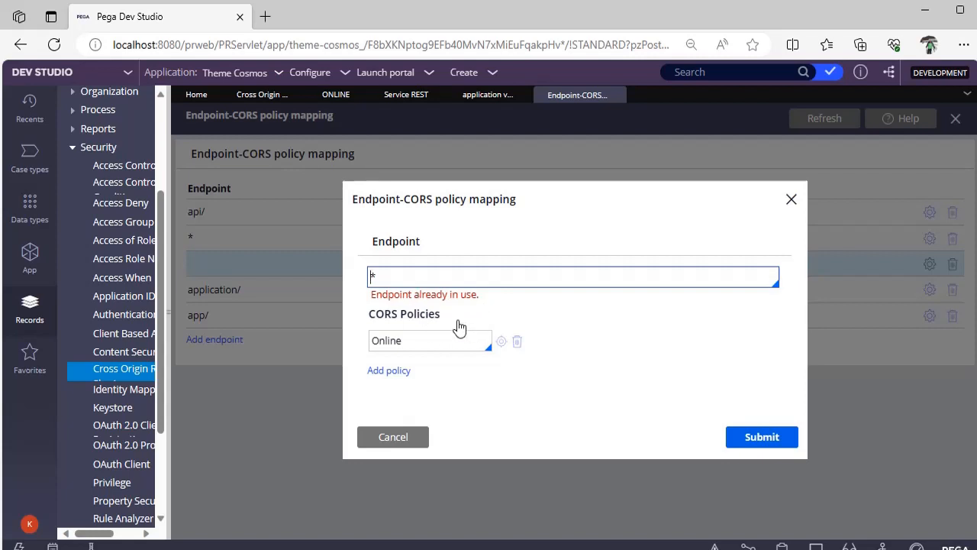
# Cancel the duplicate, then edit the * row to add Online alongside AllowAllOrigins and submit
pyautogui.click(392, 437)
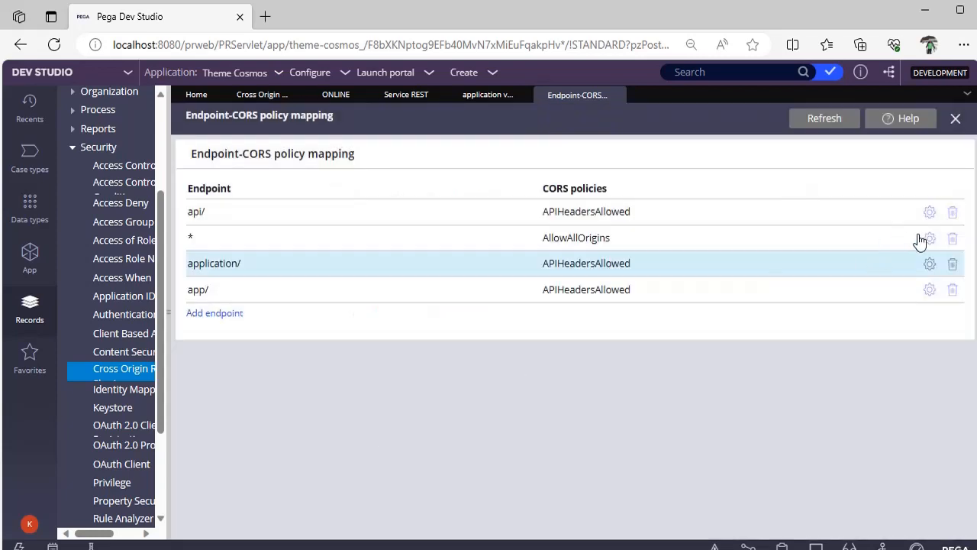
pyautogui.click(928, 238)
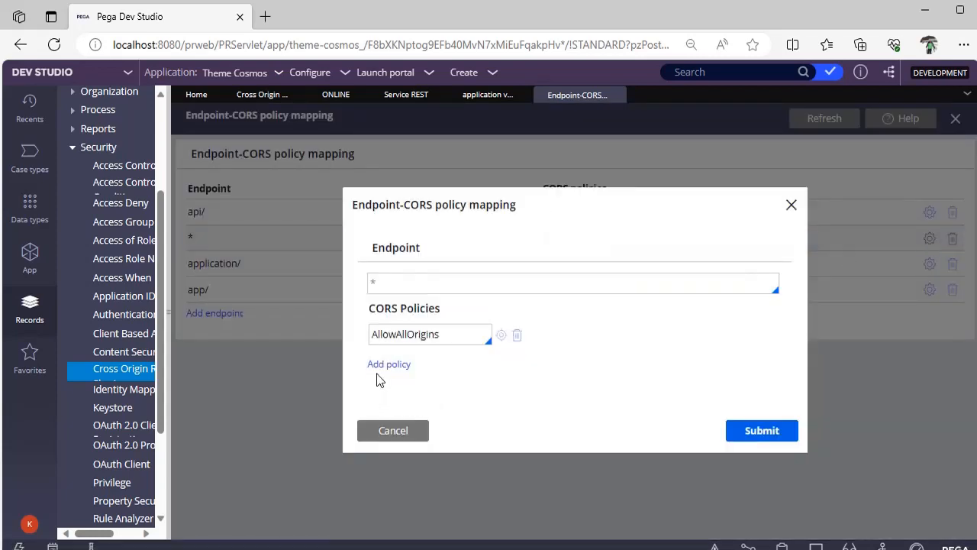
pyautogui.click(389, 363)
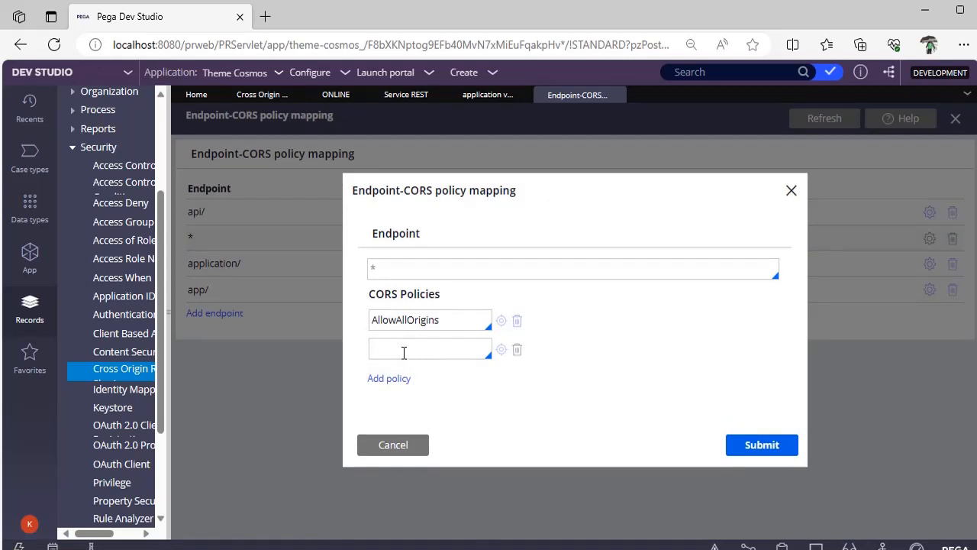
pyautogui.click(429, 349)
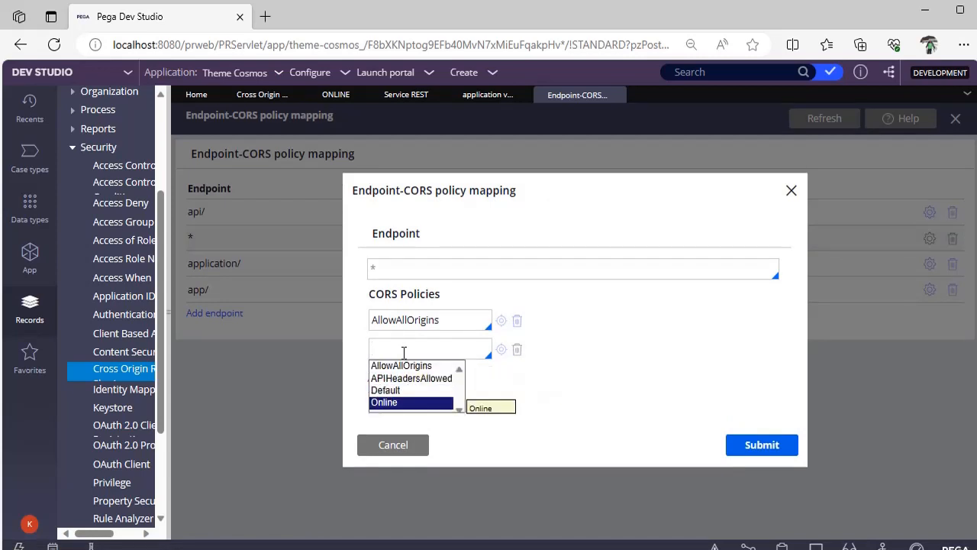
pyautogui.click(383, 401)
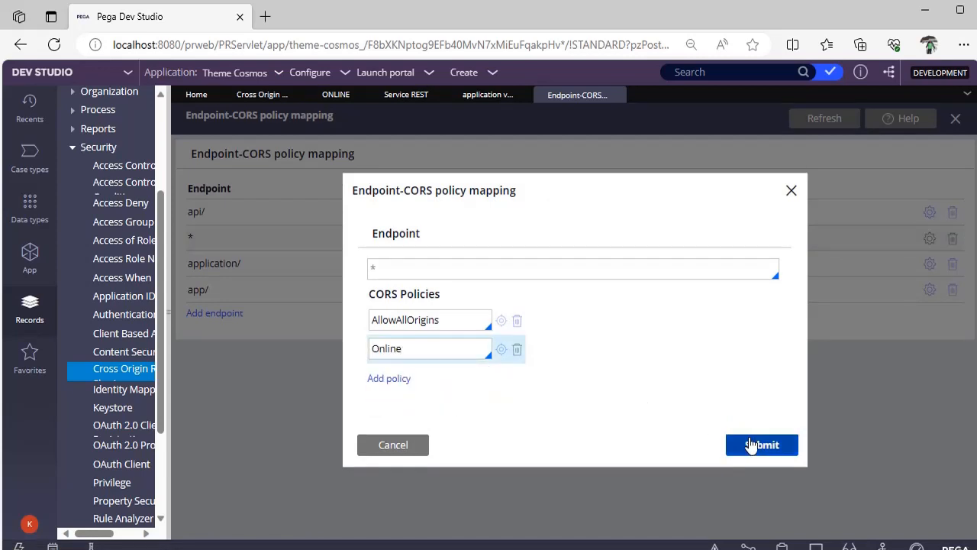
pyautogui.click(761, 444)
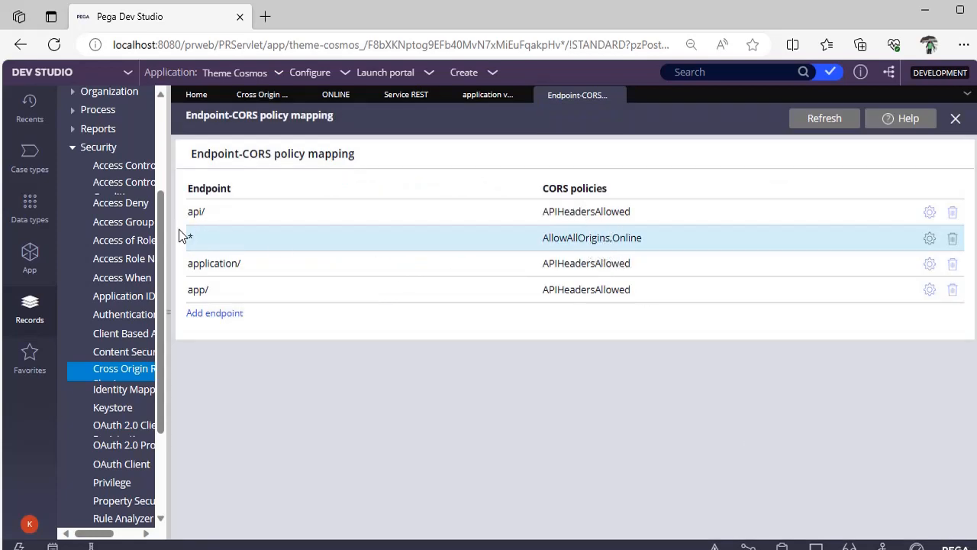
pyautogui.moveTo(930, 238)
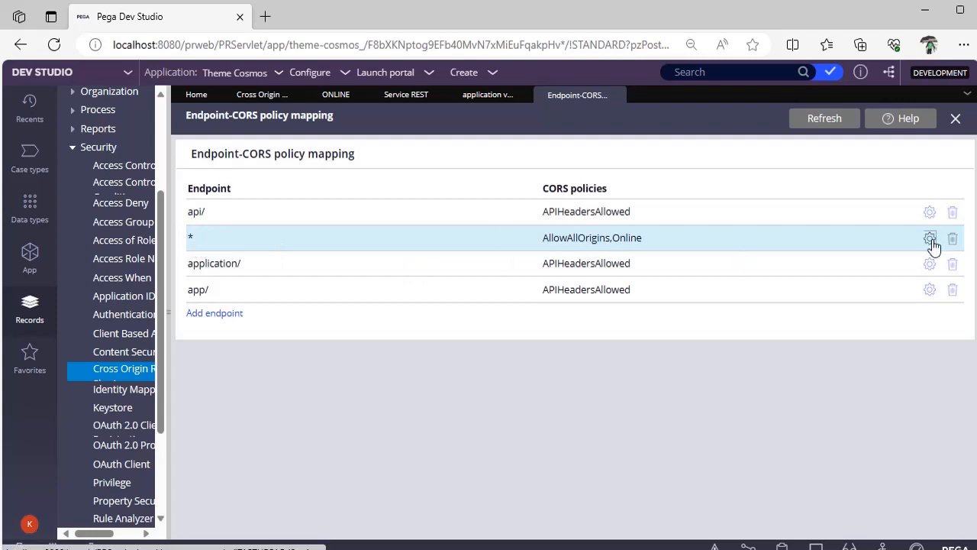
# Remove Online from endpoint * and submit, leaving AllowAllOrigins alone
pyautogui.click(928, 237)
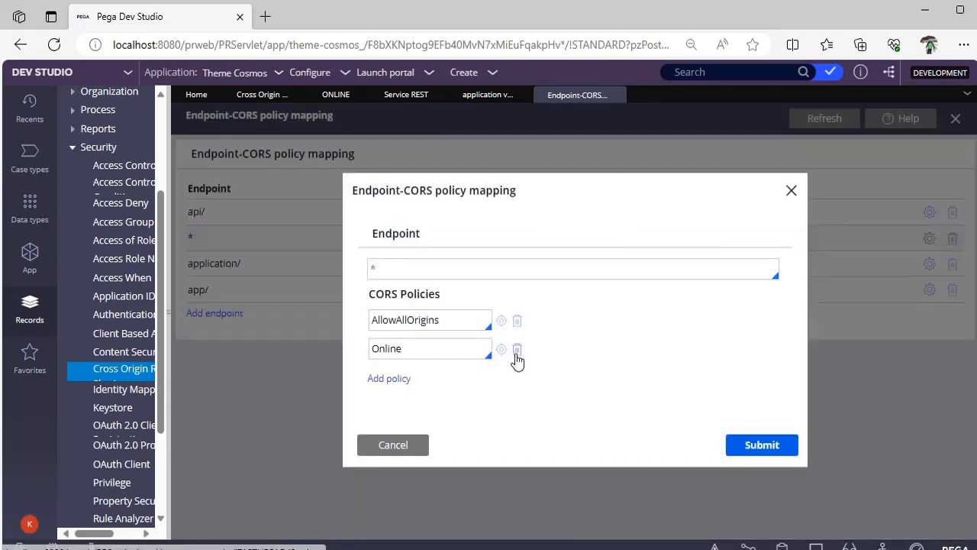
pyautogui.click(516, 348)
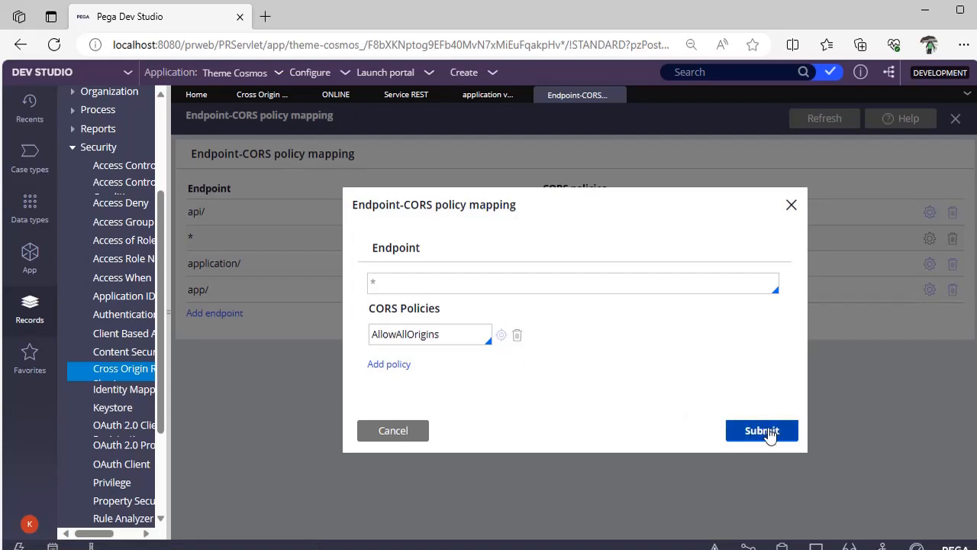
pyautogui.click(762, 429)
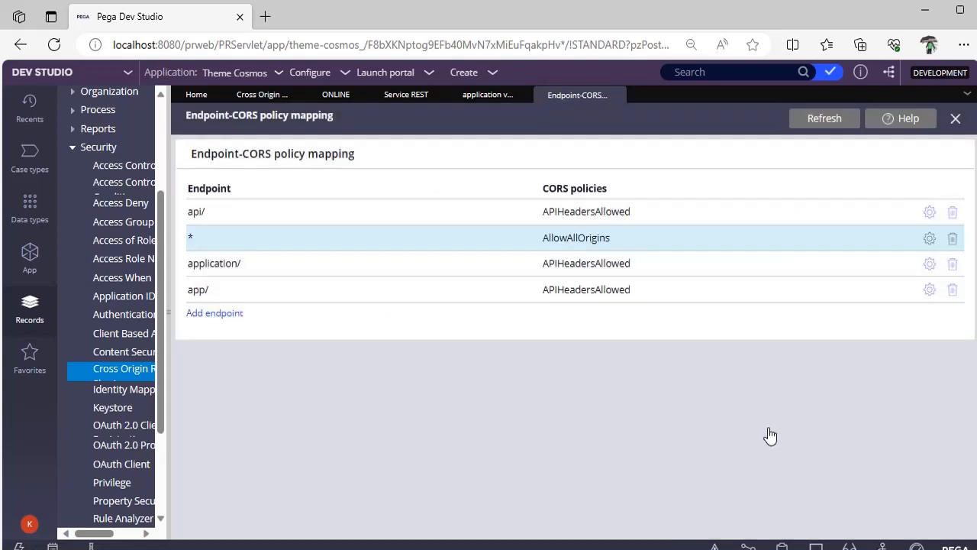